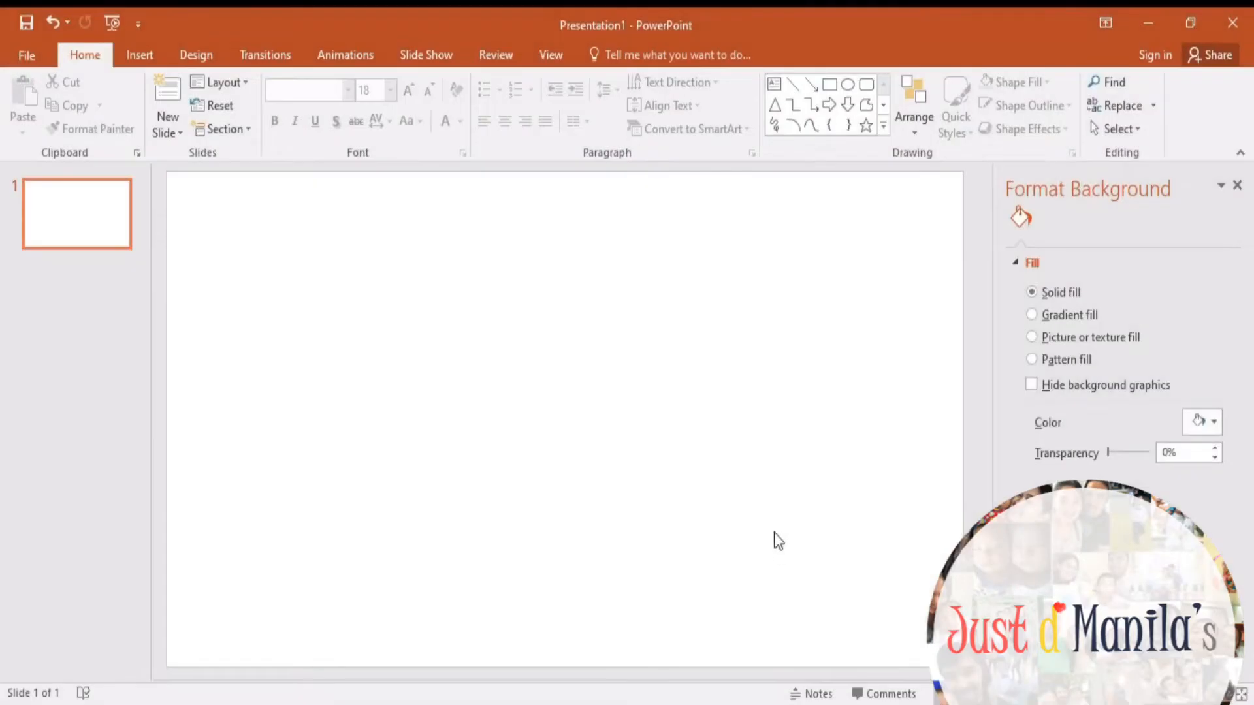
pyautogui.moveTo(139, 55)
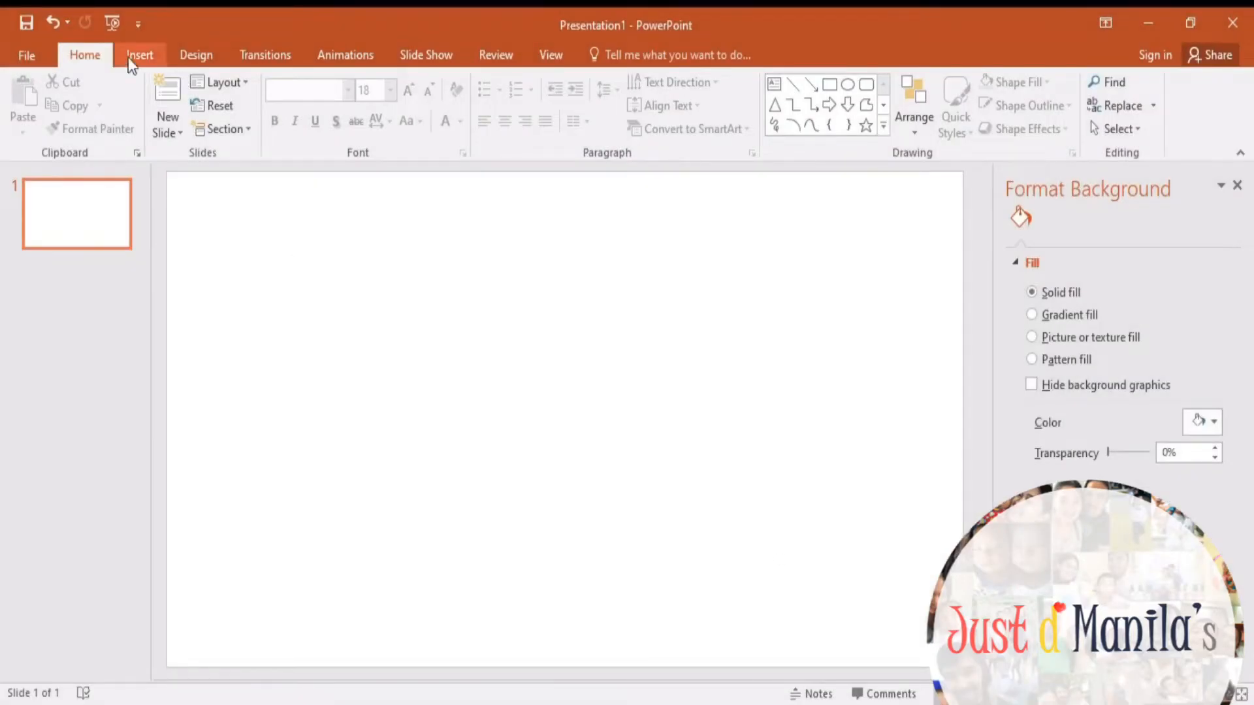
# Step: Add a text box greeting, then replace it with a note about removing unwanted backgrounds from your picture
pyautogui.click(140, 55)
pyautogui.write('Hi t')
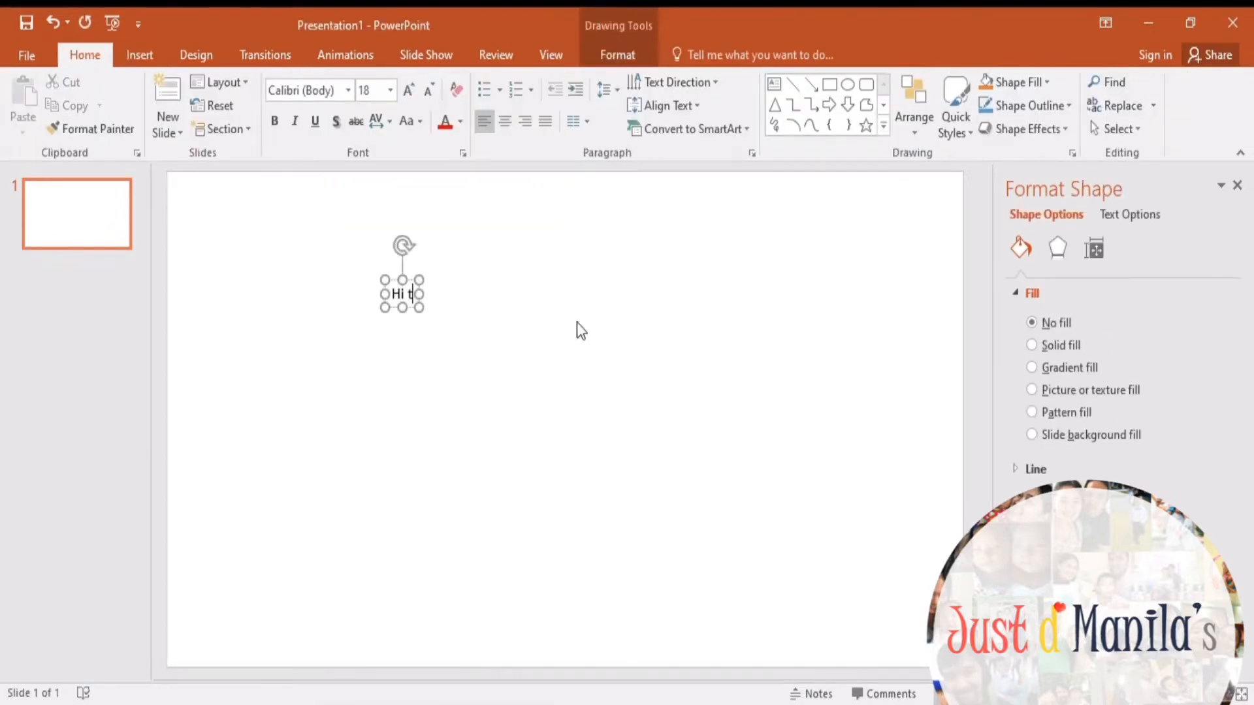
pyautogui.write('here!')
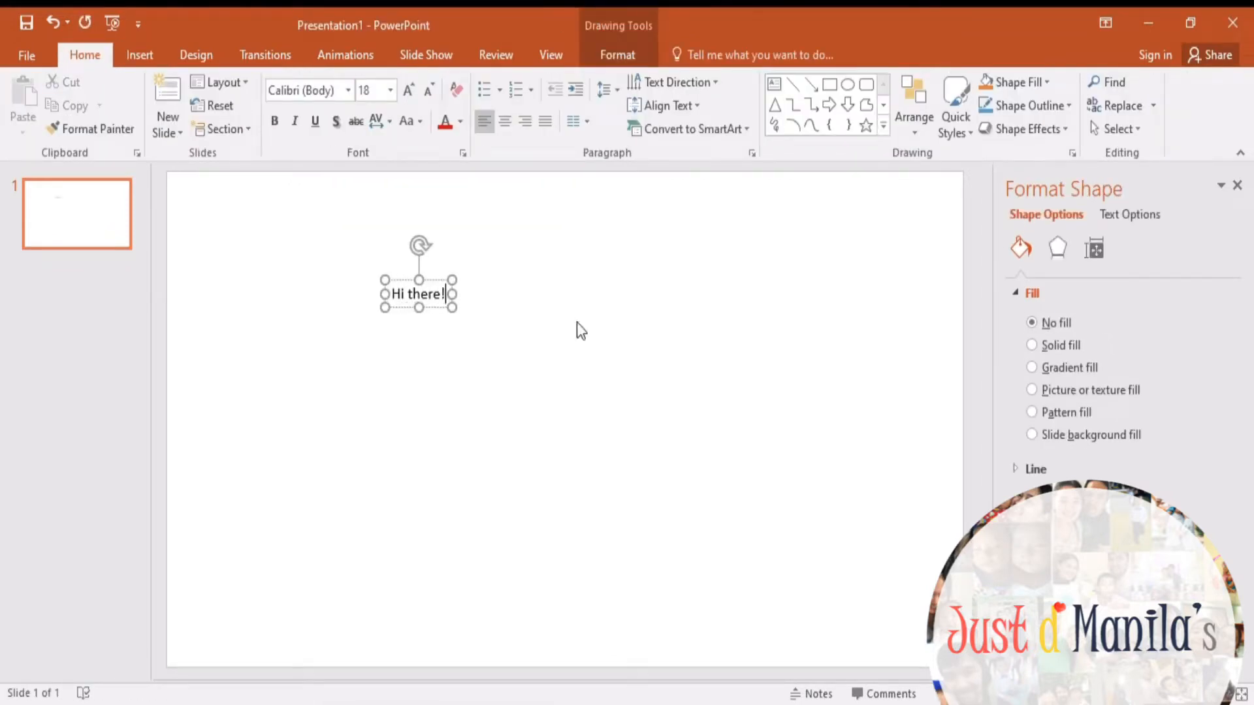
pyautogui.write('☺')
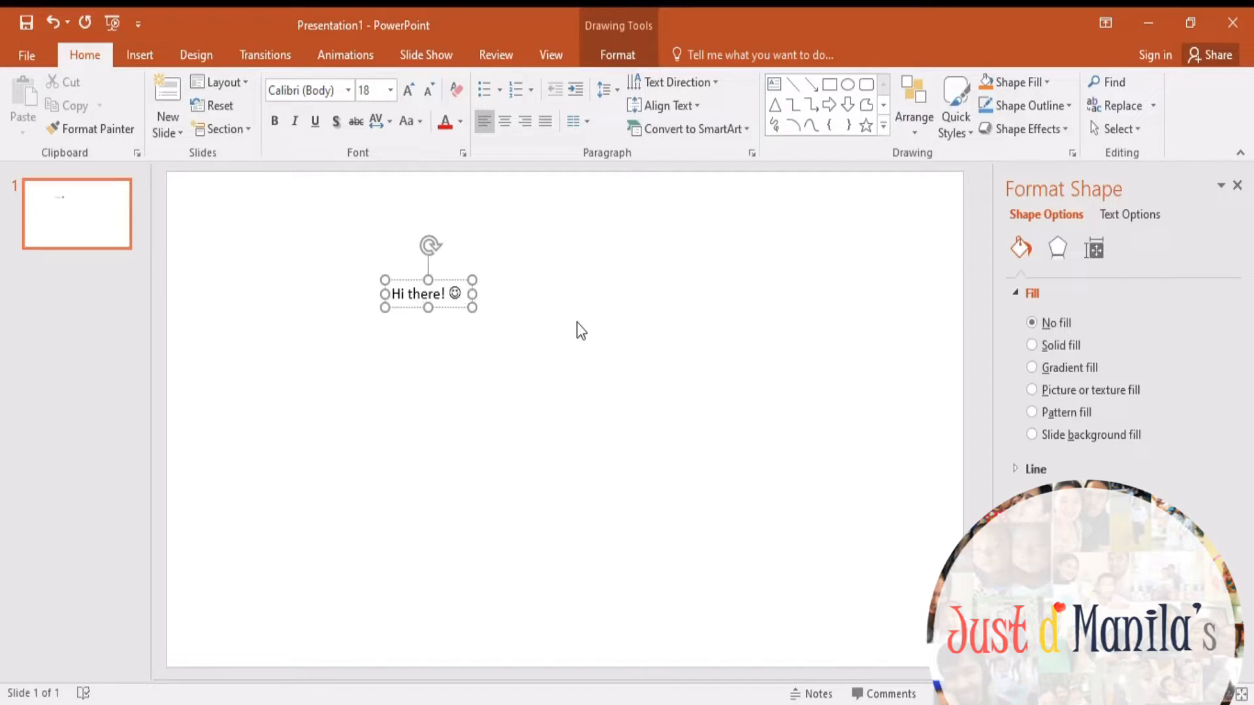
pyautogui.tripleClick(419, 294)
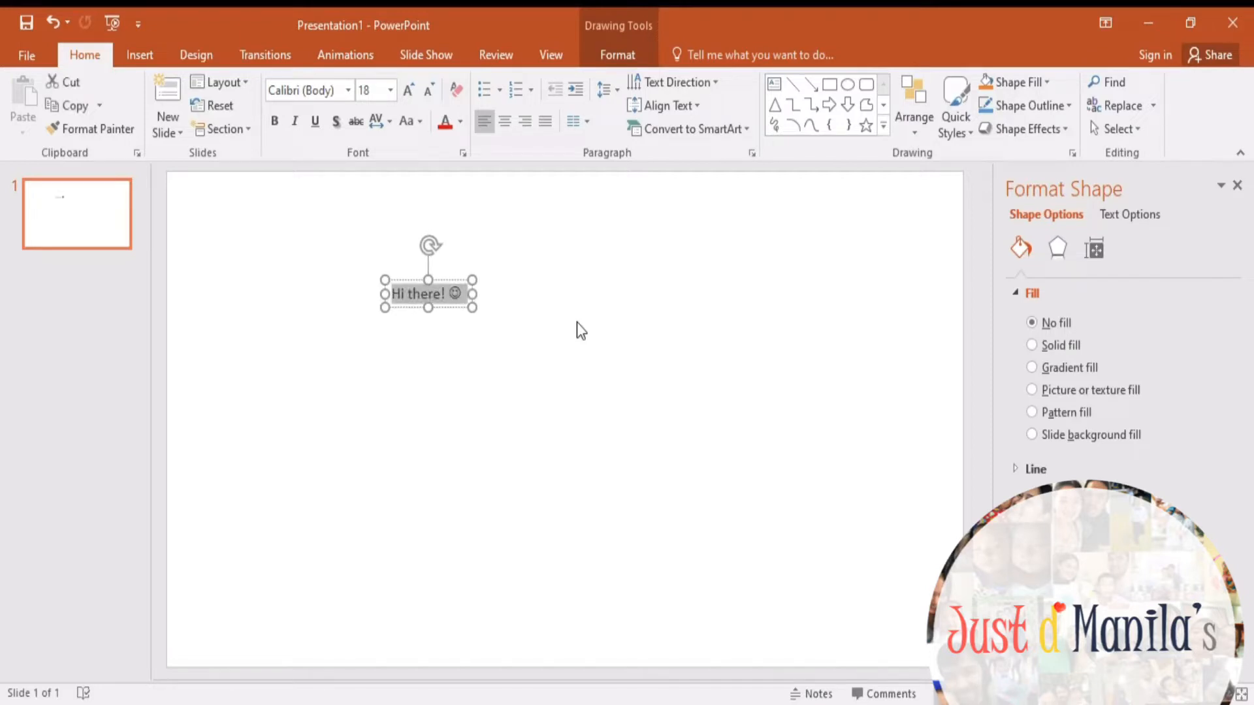
pyautogui.write('Today I will share to you how to')
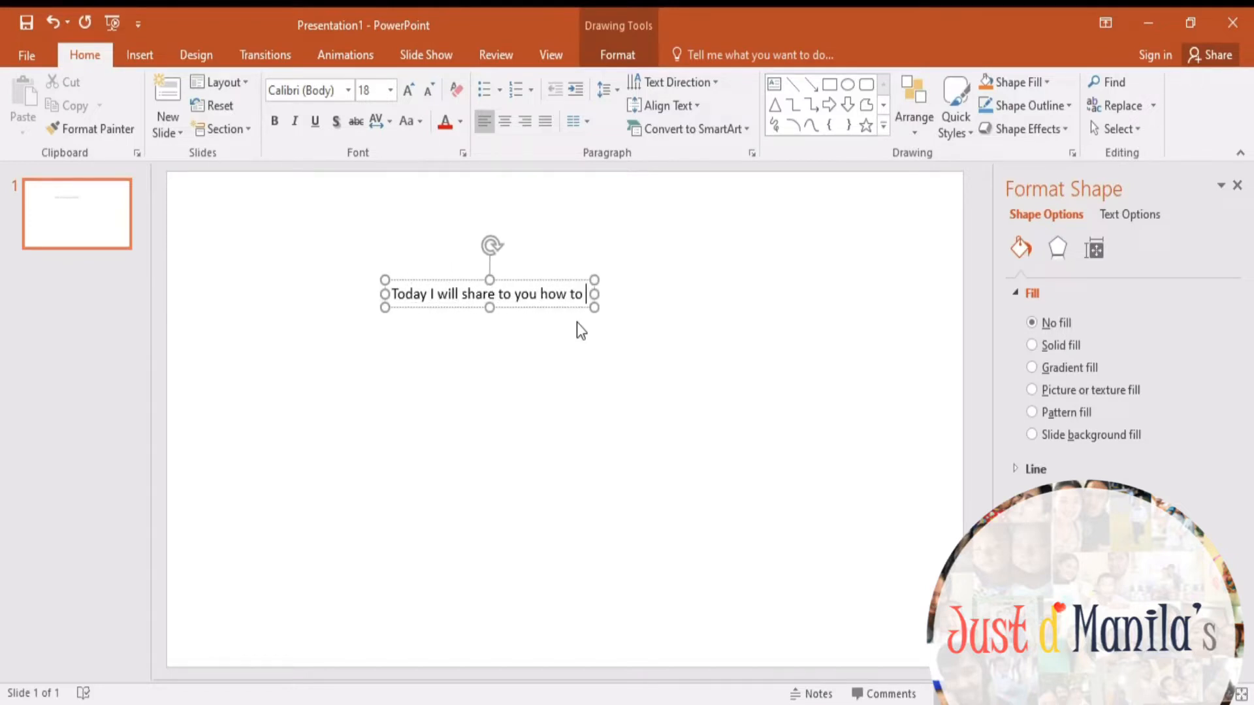
pyautogui.write('remove unwanted')
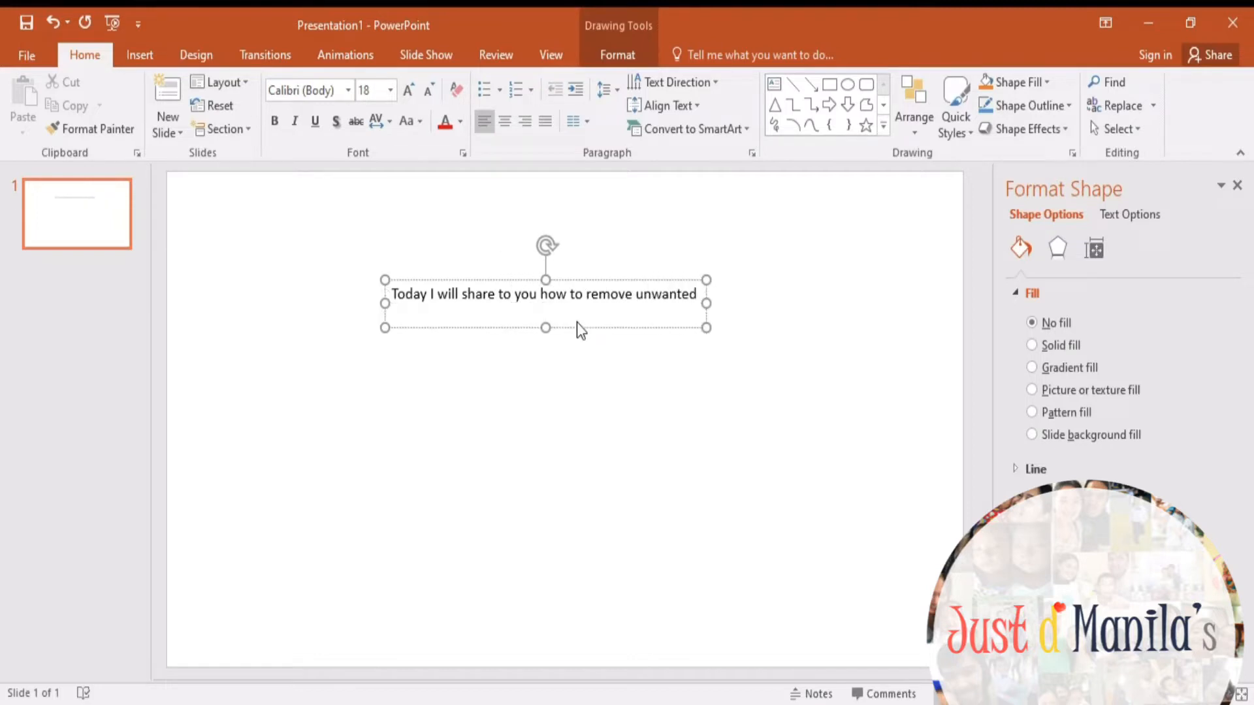
pyautogui.write('backfro')
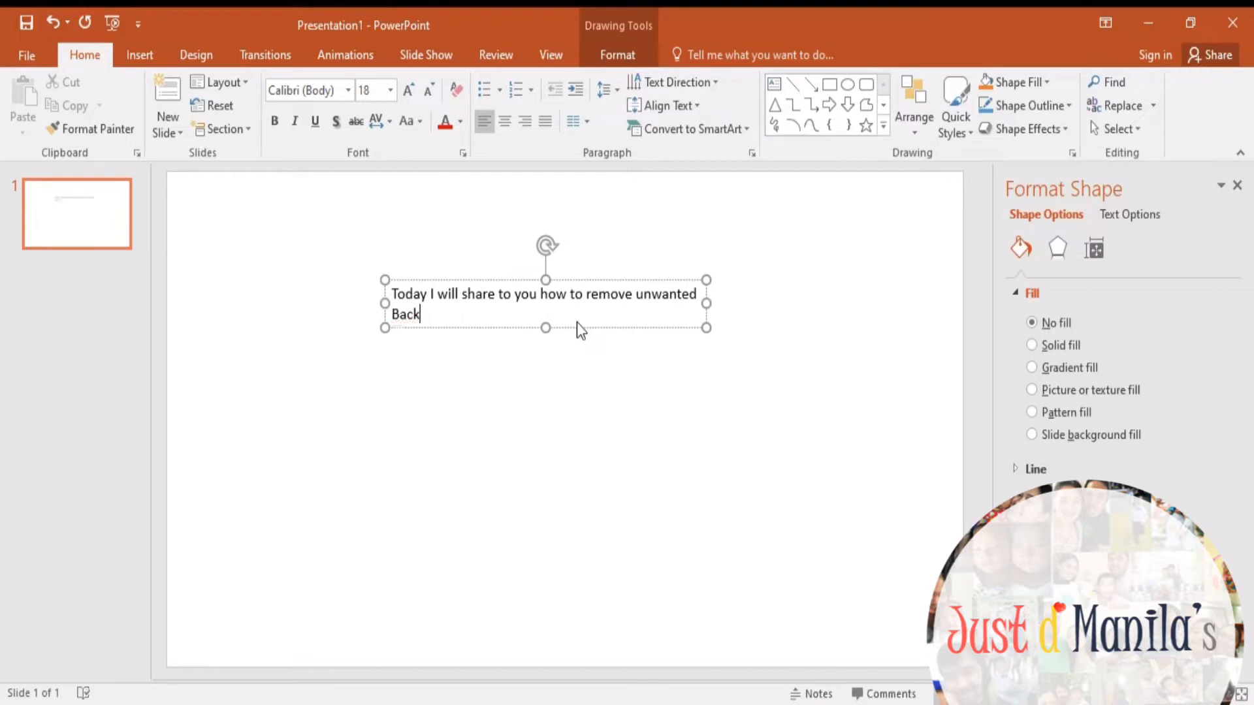
pyautogui.write('grounf')
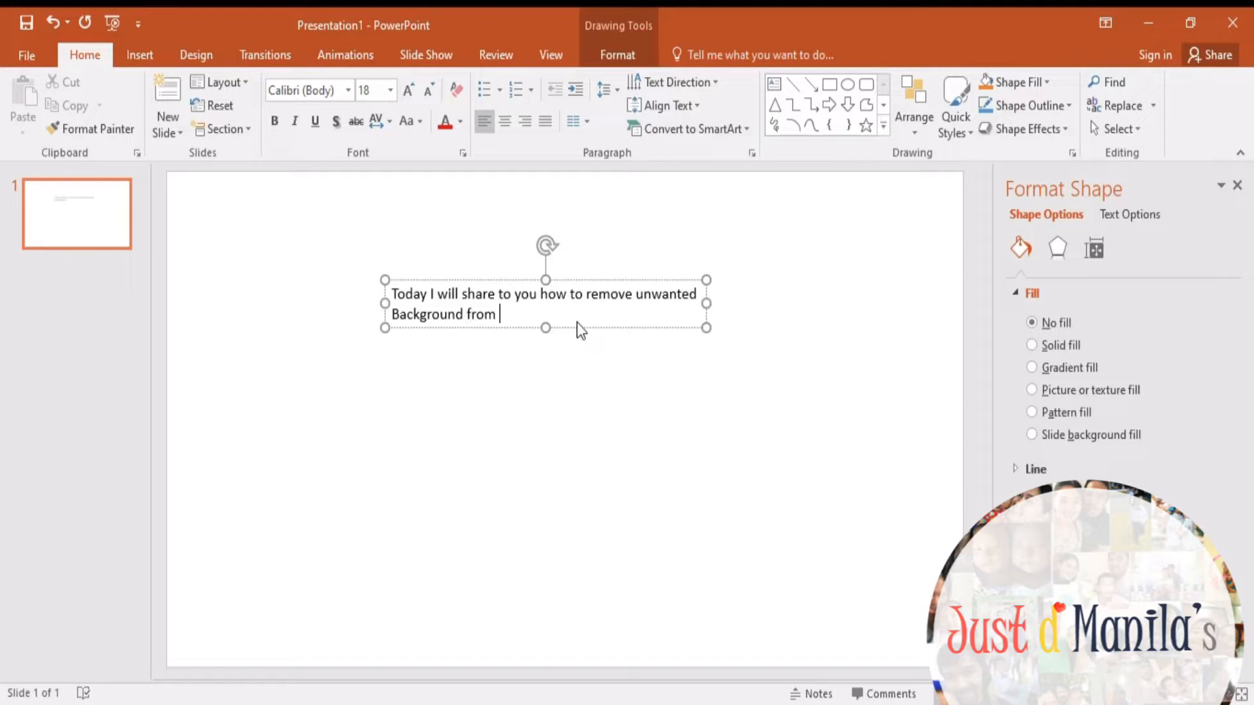
pyautogui.write('your picture.')
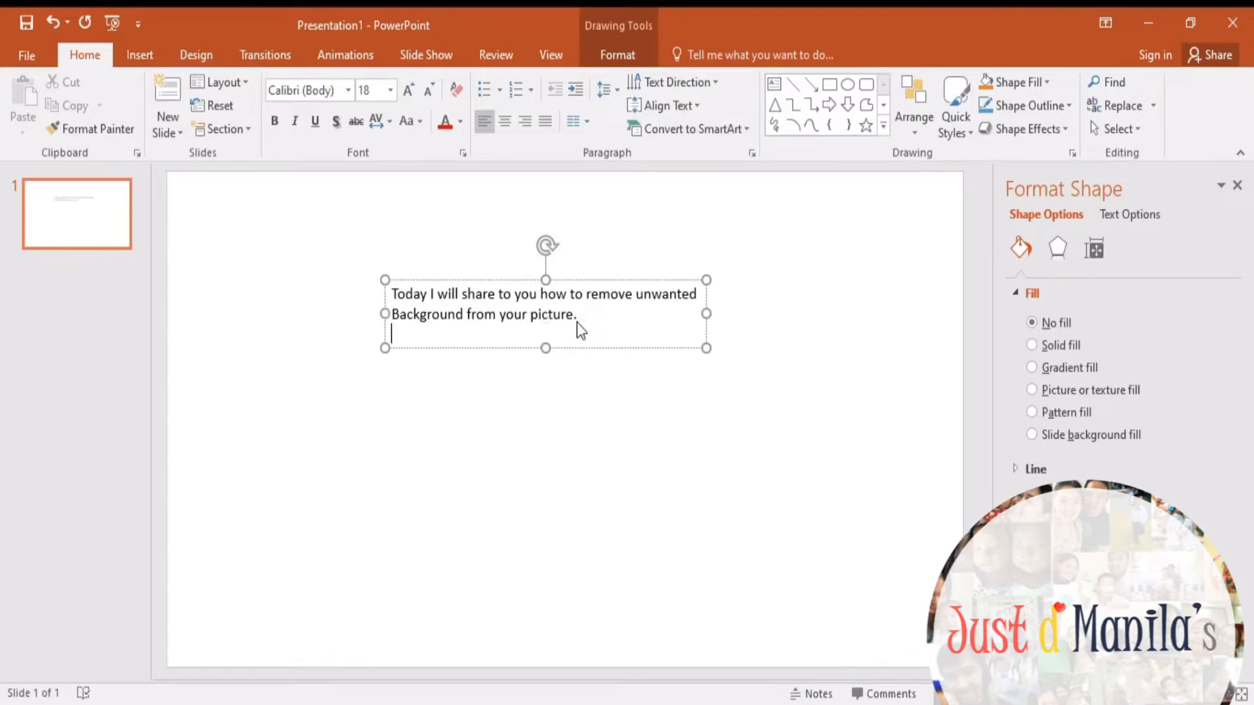
# Step: Continue the note: don't forget to subscribe and the notification bell, then 'Let's get started'
pyautogui.write('Do')
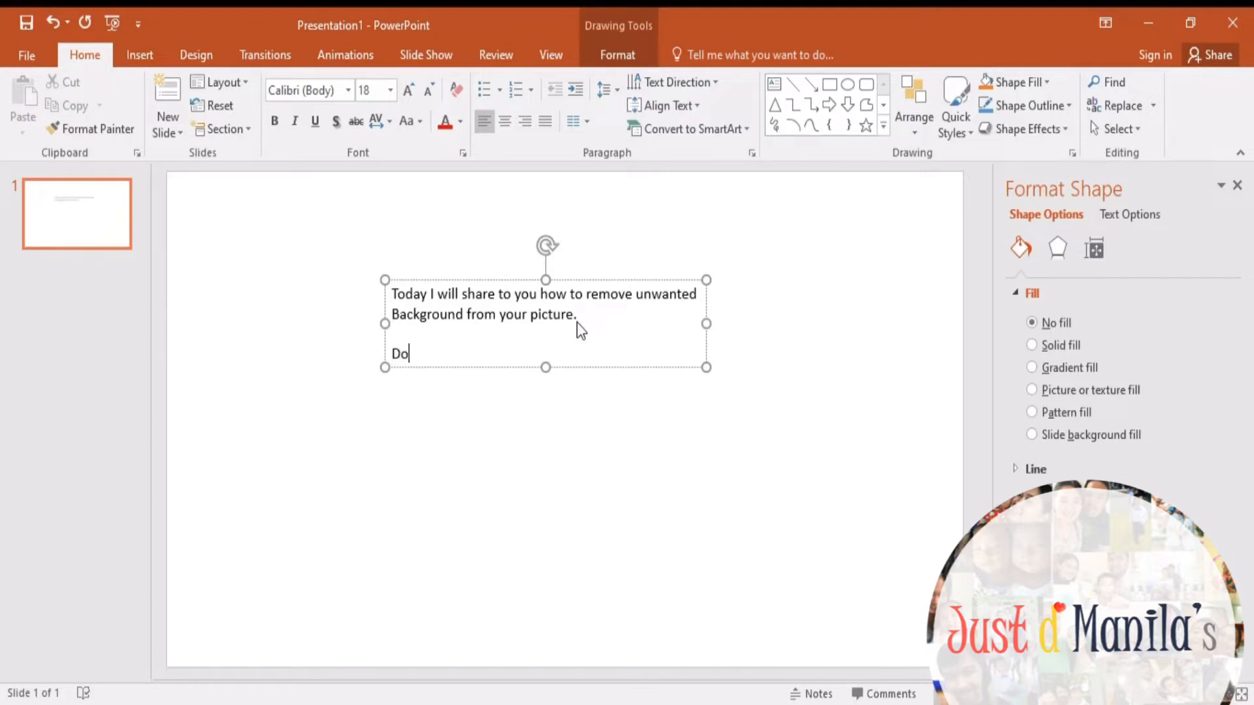
pyautogui.write('n')
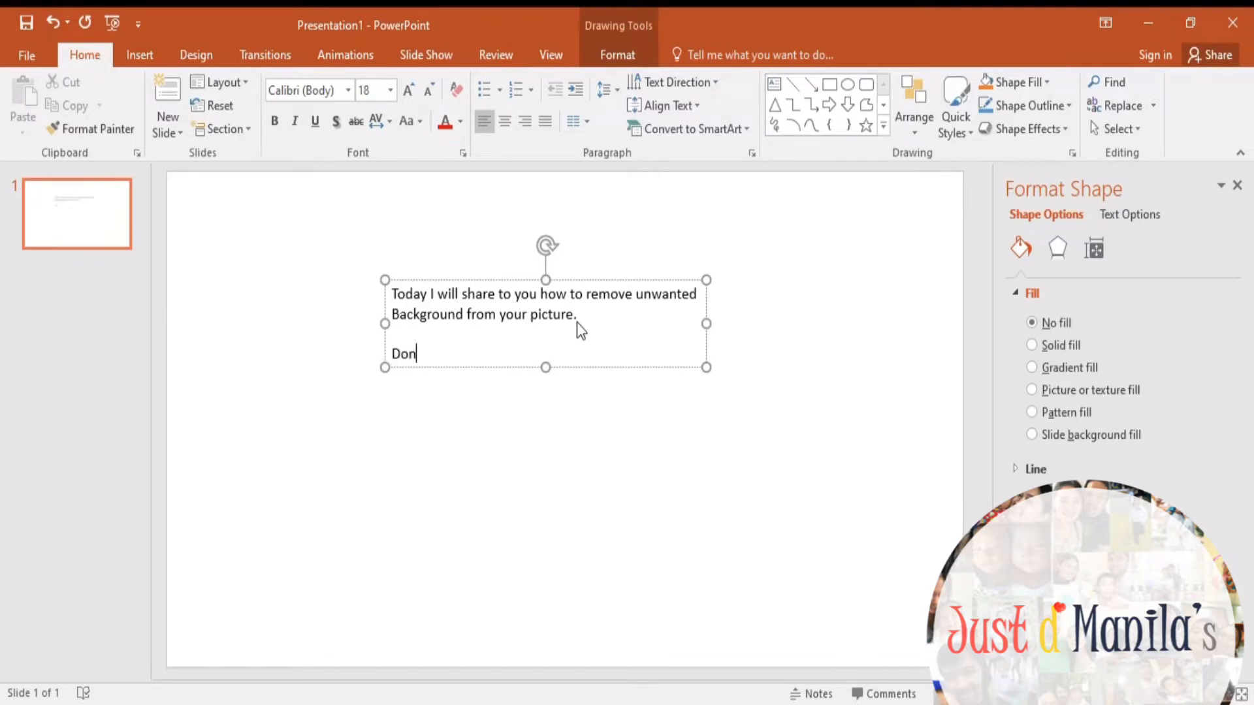
pyautogui.write("'t forget to like")
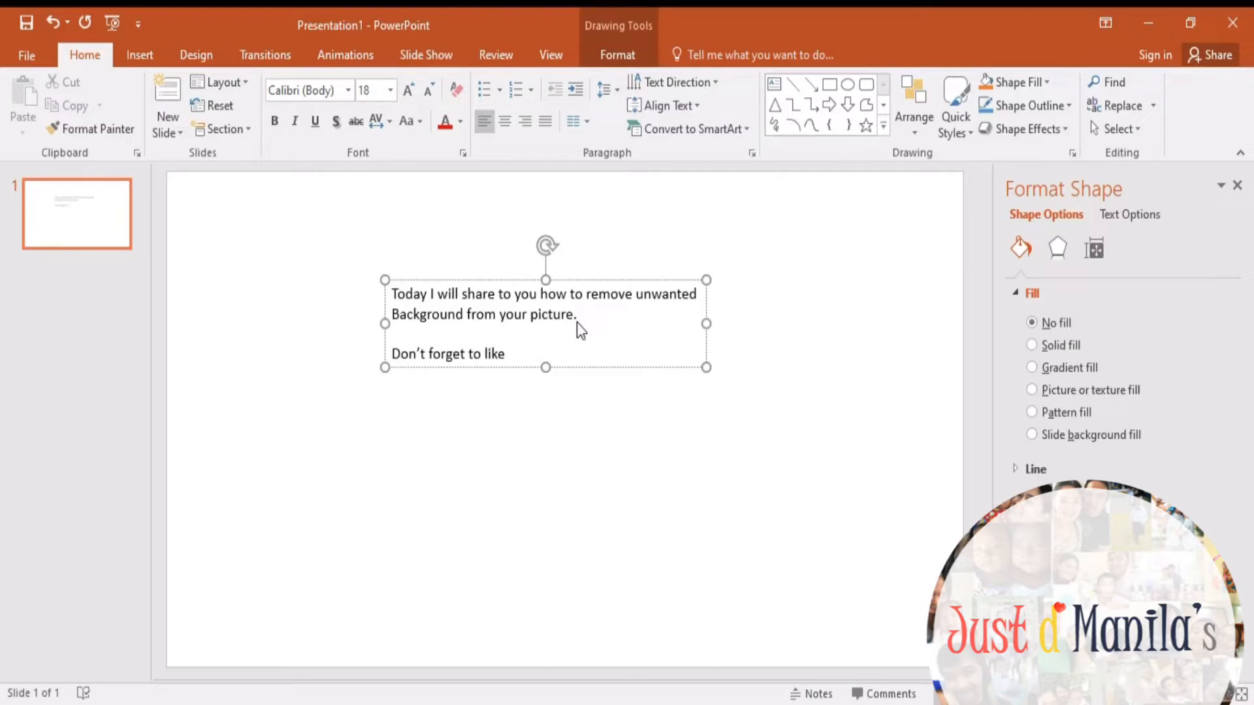
pyautogui.write(', s')
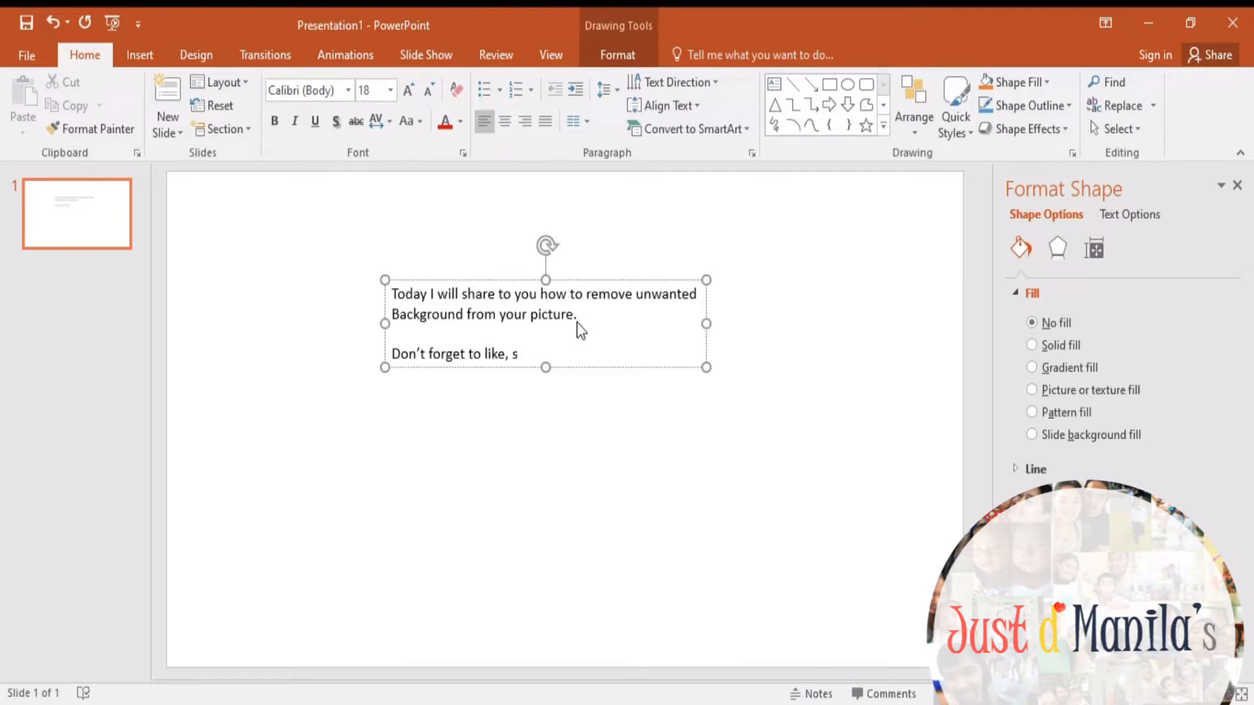
pyautogui.write('and sub')
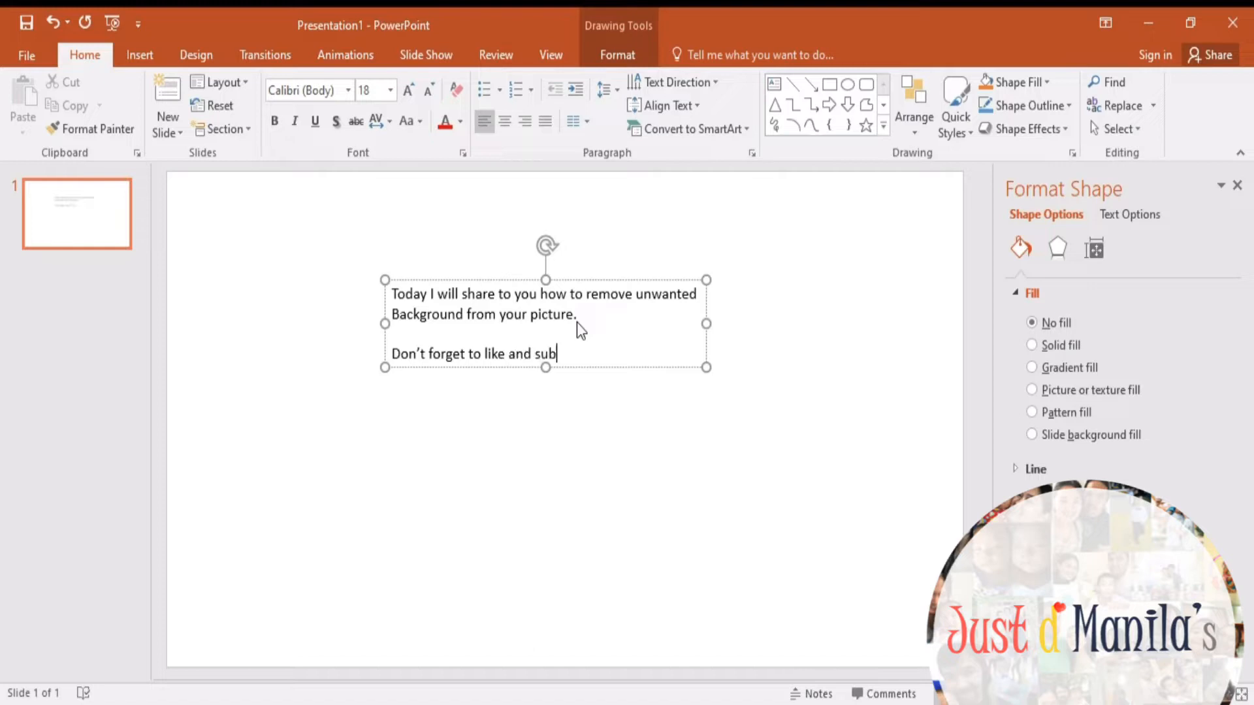
pyautogui.write('scribe and hit the n')
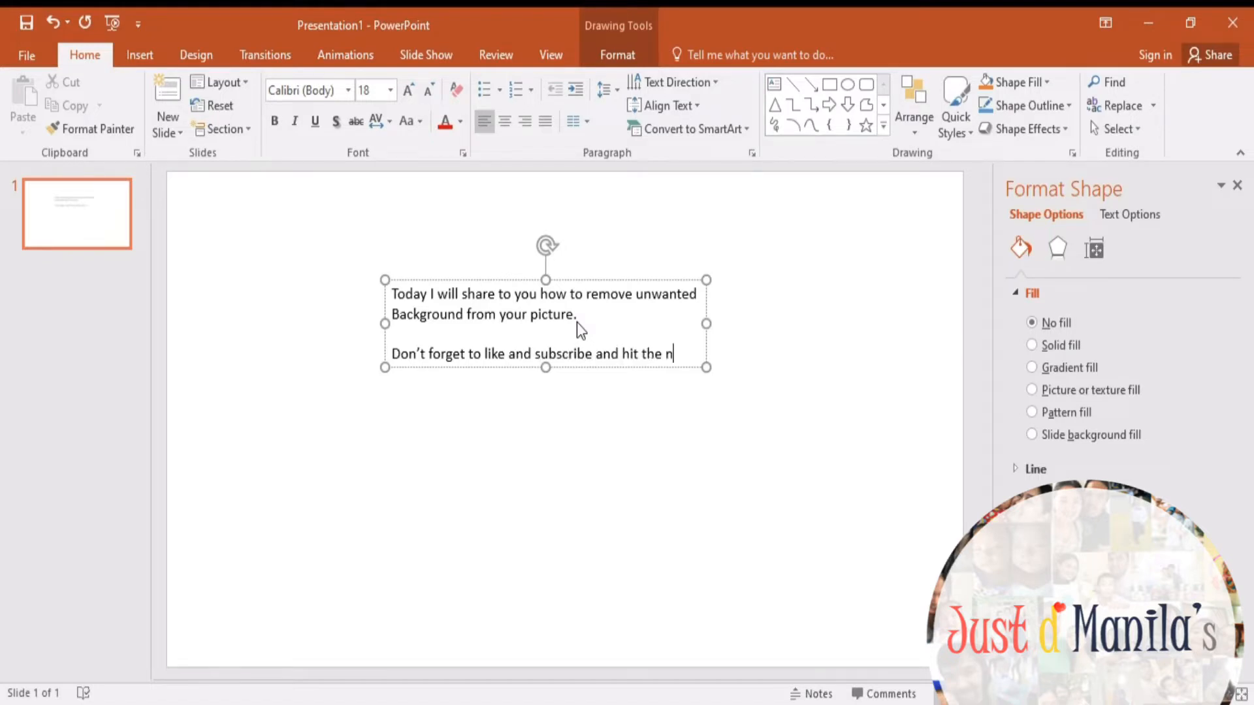
pyautogui.write('otification bell')
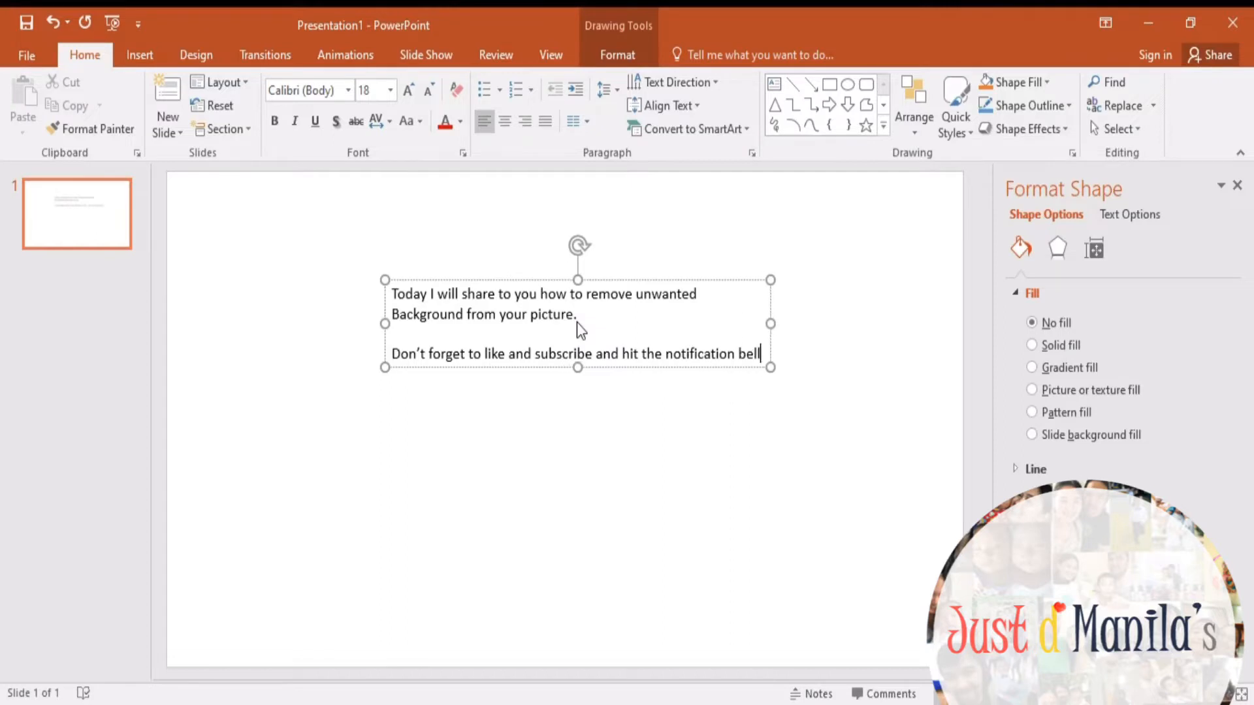
pyautogui.write('for more')
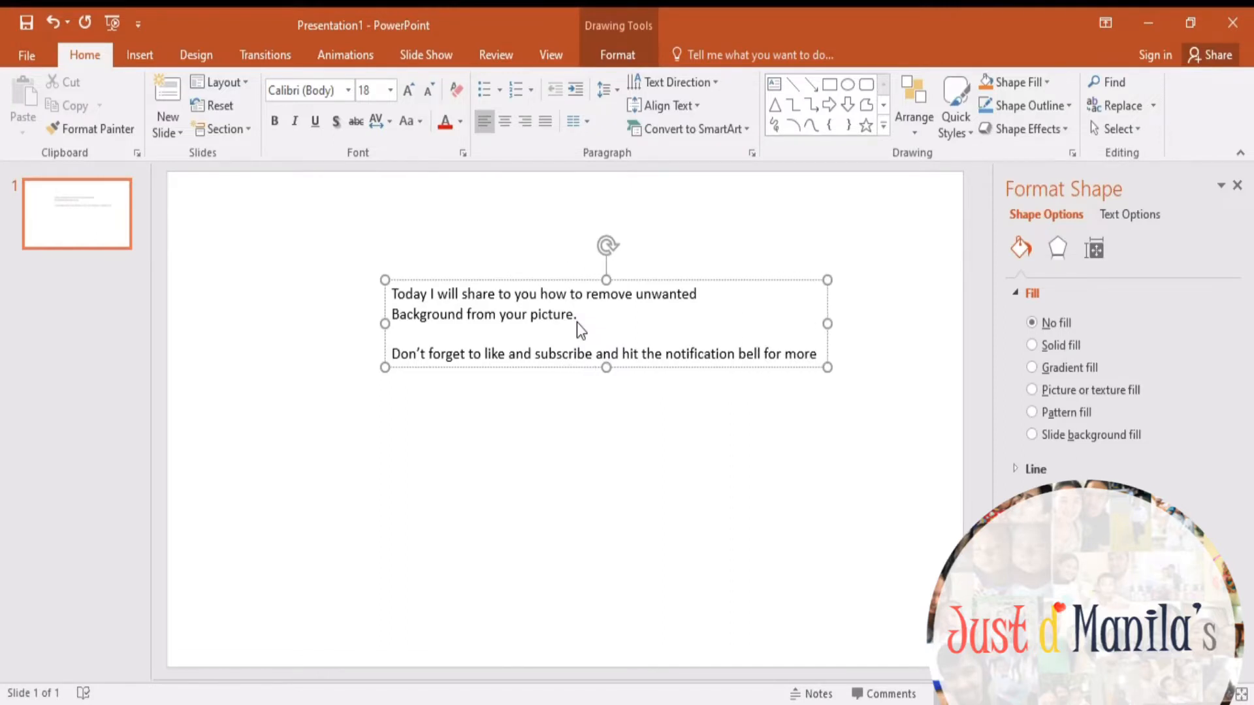
pyautogui.write('videos.')
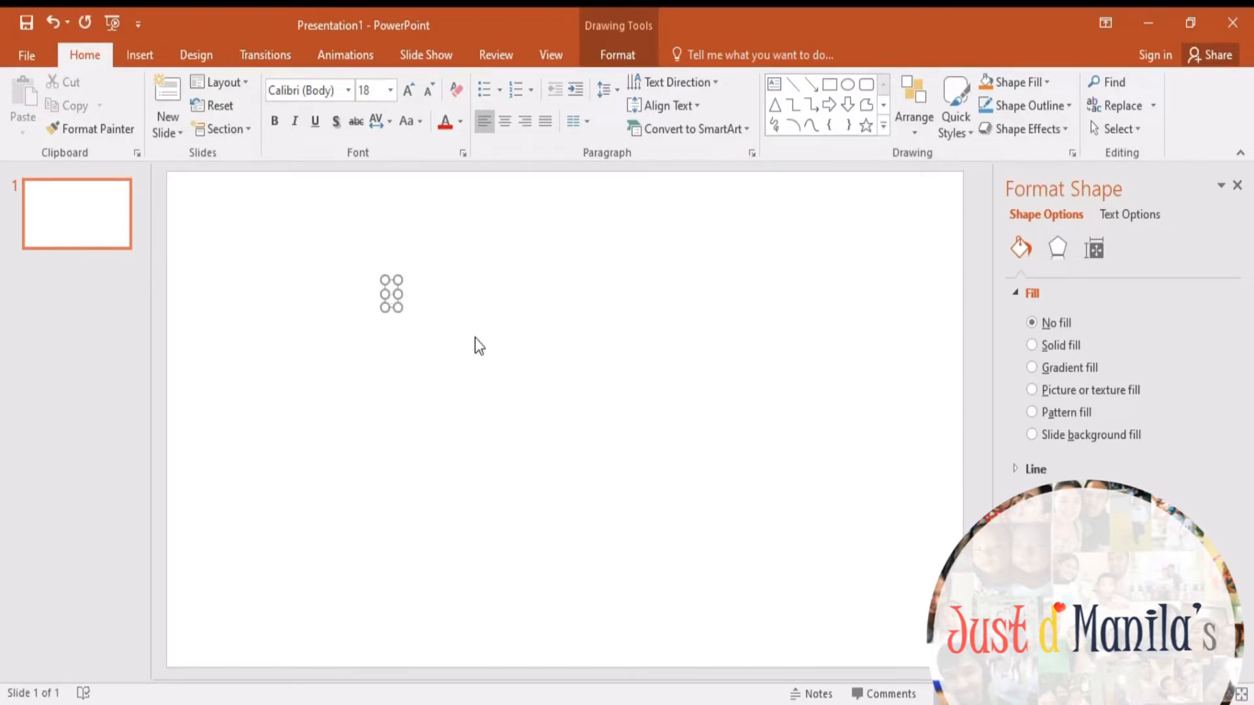
pyautogui.write('Let\\s')
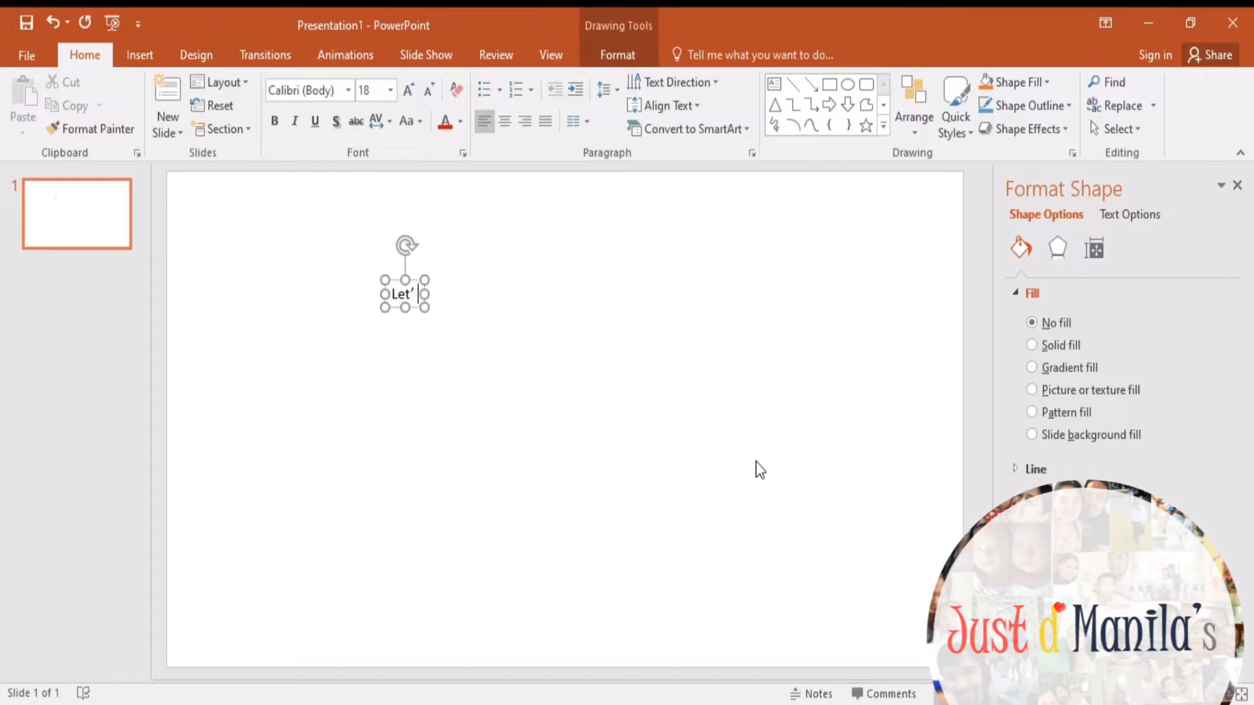
pyautogui.write('s')
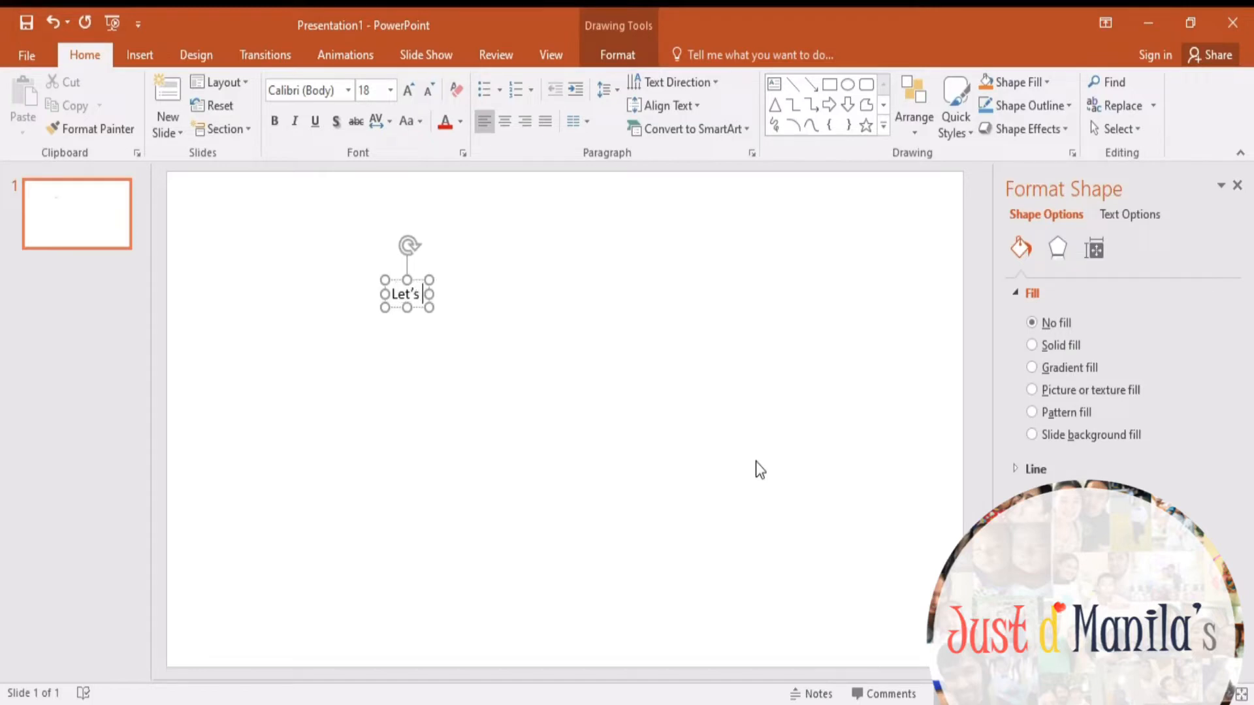
pyautogui.write('get started')
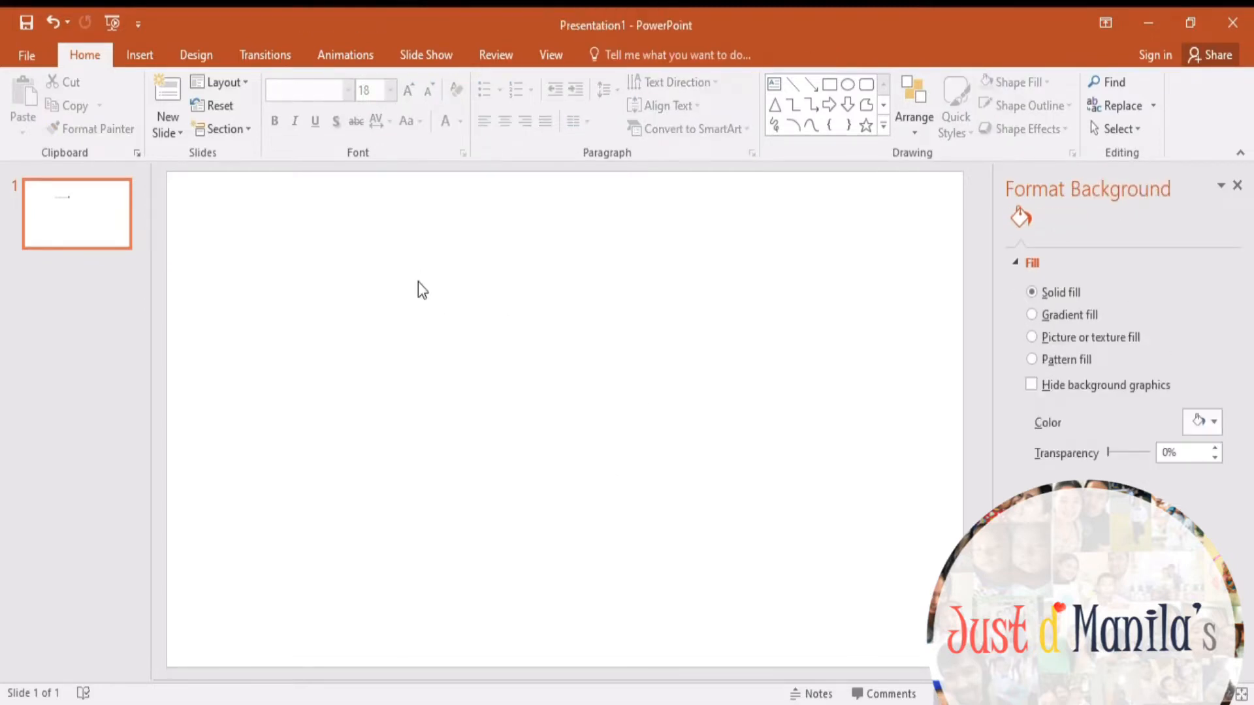
# Step: Insert the Dubai Frame photo and position and enlarge it to cover the whole slide
pyautogui.click(139, 55)
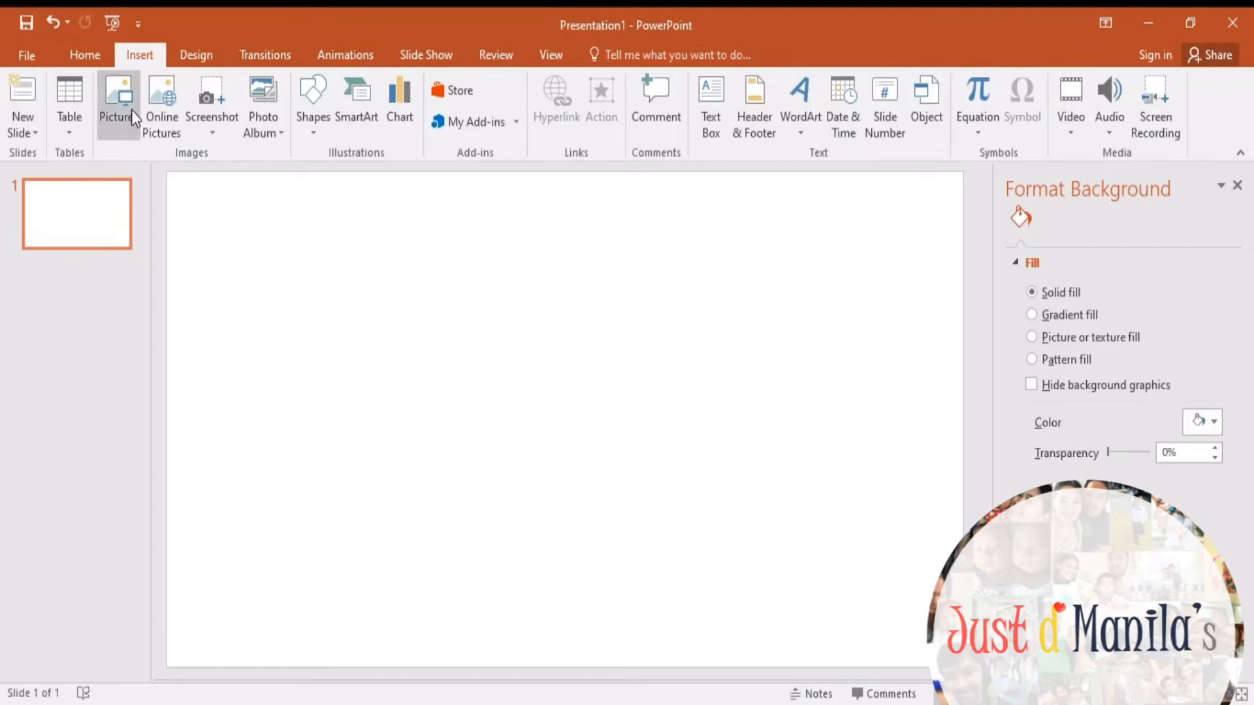
pyautogui.click(116, 96)
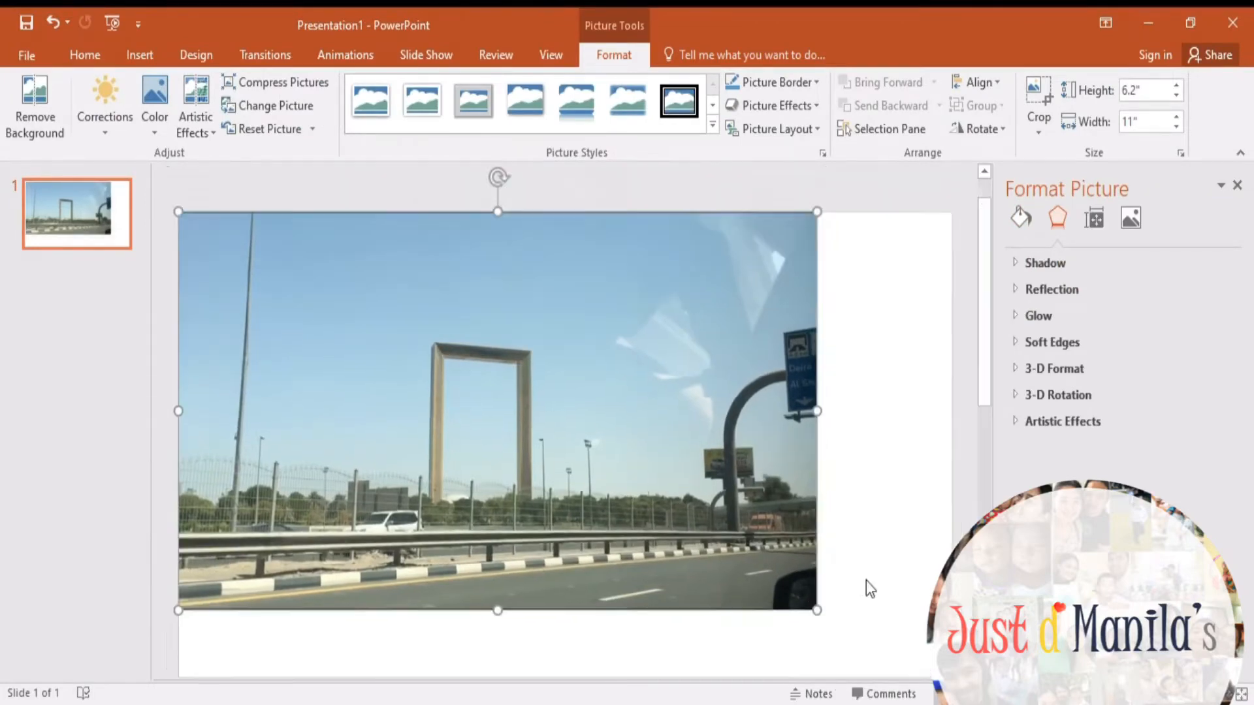
pyautogui.moveTo(816, 609); pyautogui.dragTo(756, 540)
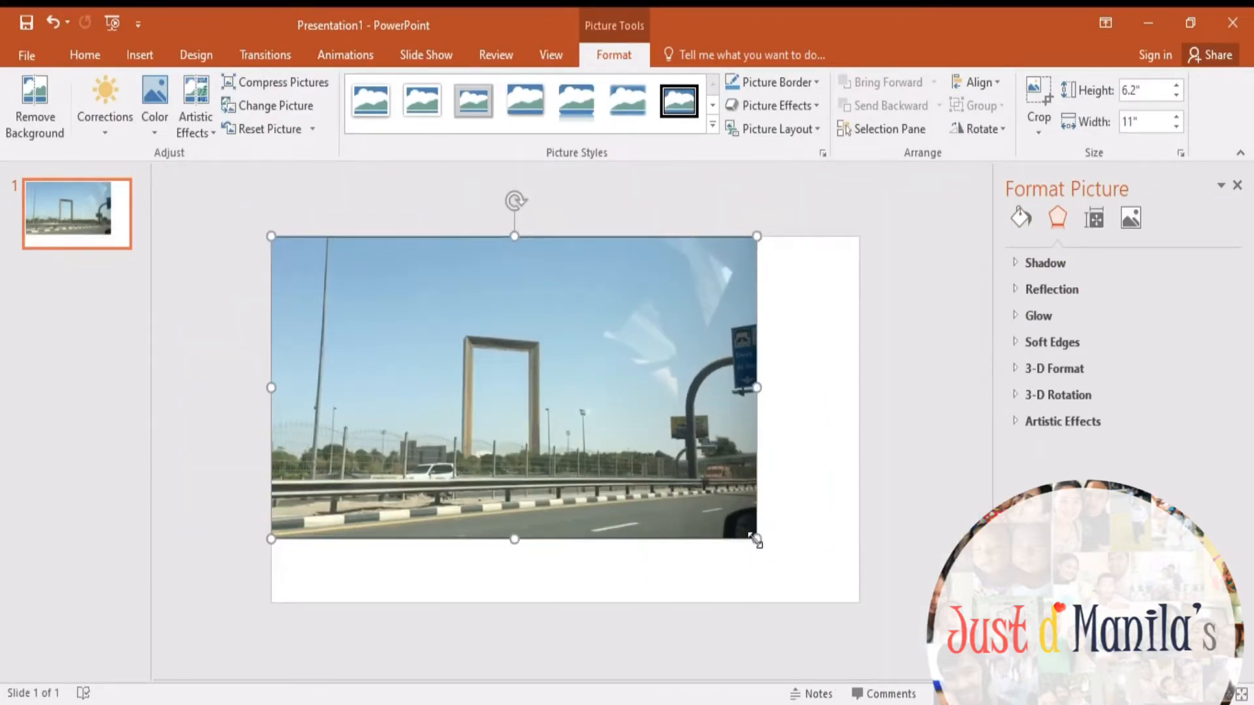
pyautogui.moveTo(756, 539); pyautogui.dragTo(859, 602)
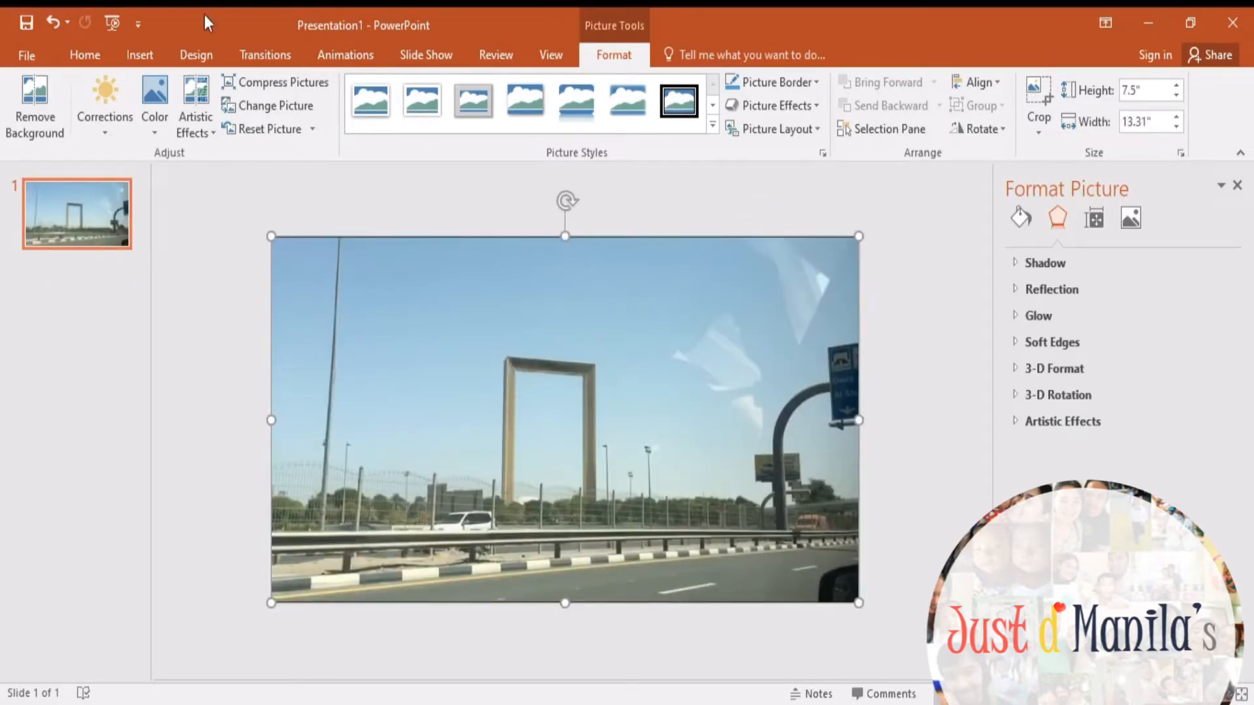
pyautogui.moveTo(439, 342)
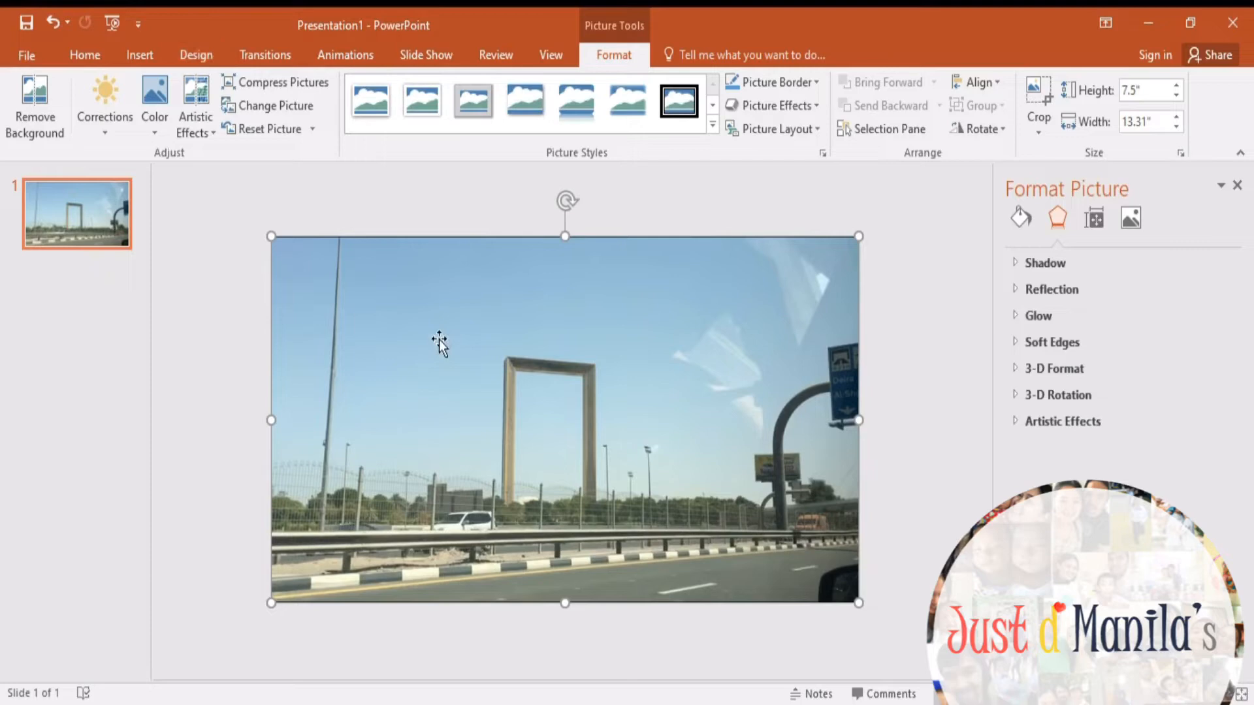
pyautogui.click(139, 55)
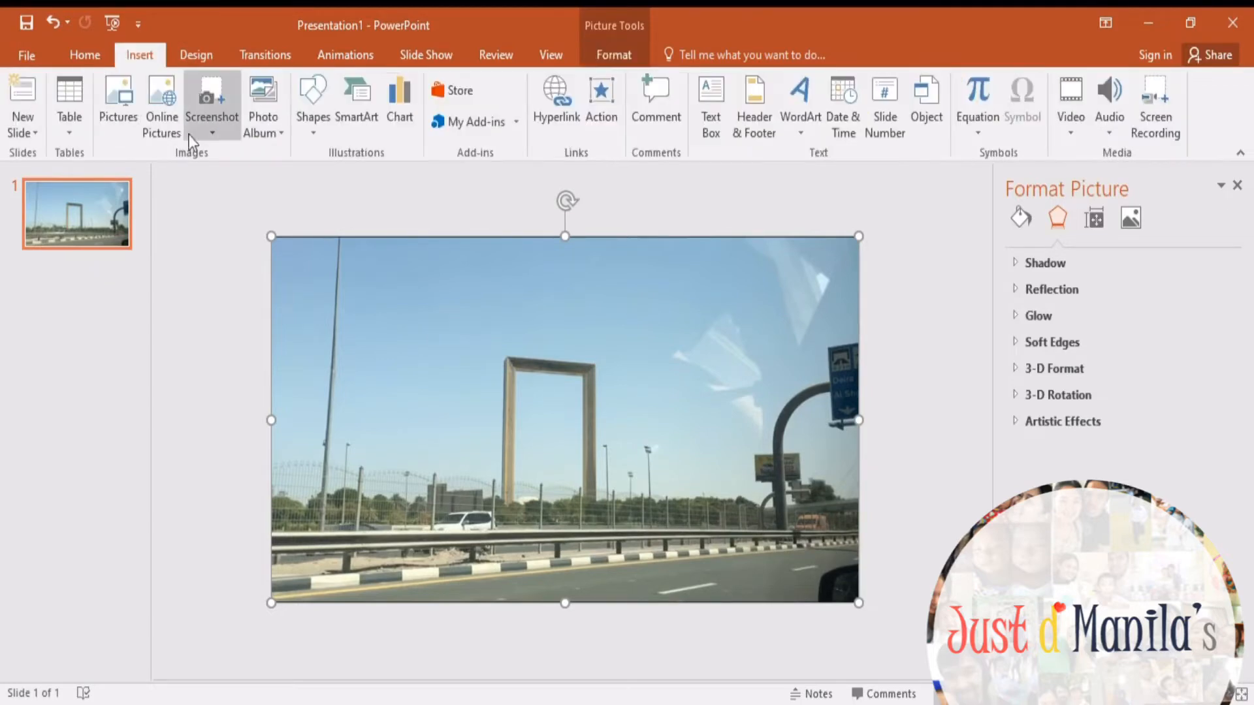
pyautogui.click(709, 106)
pyautogui.write('I will remove t')
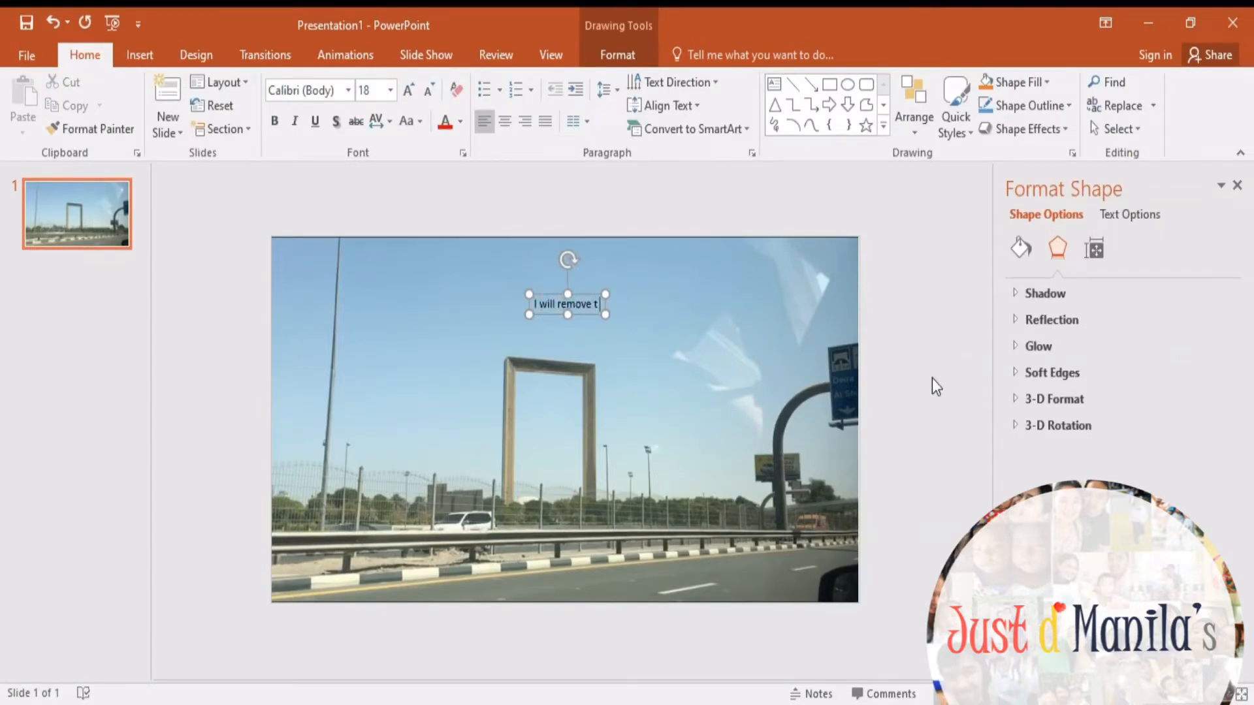
pyautogui.write('sk')
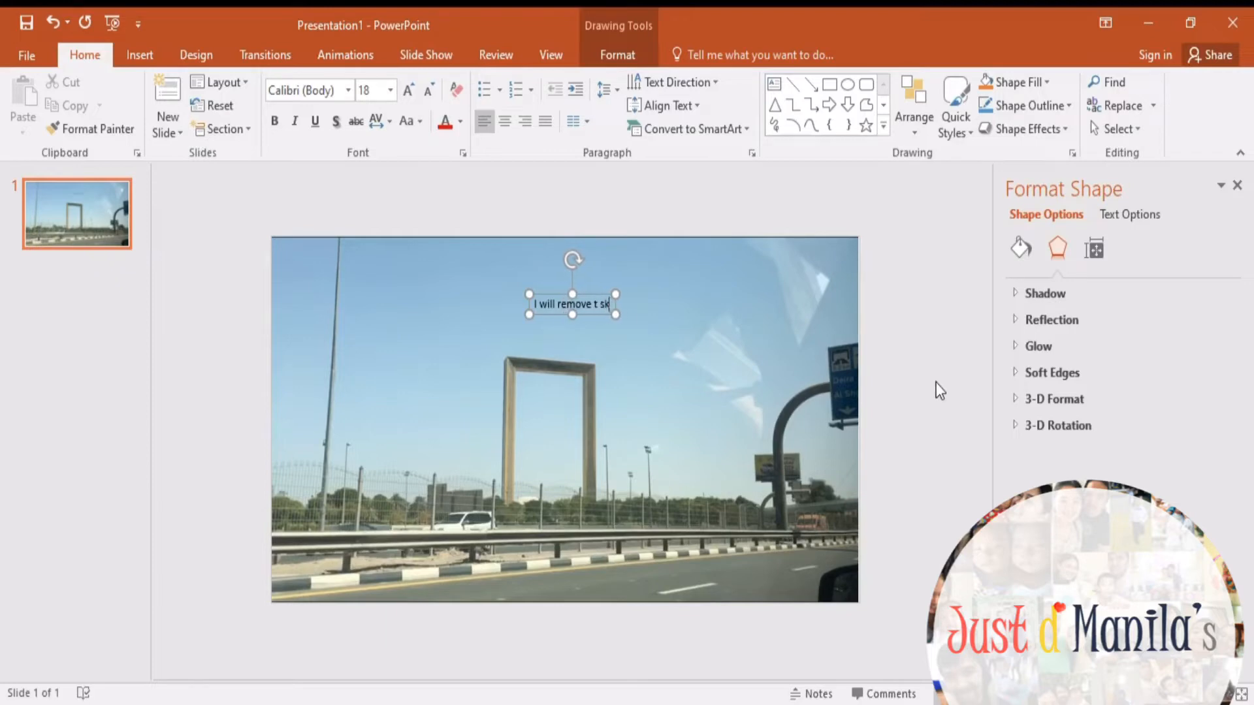
pyautogui.write('he')
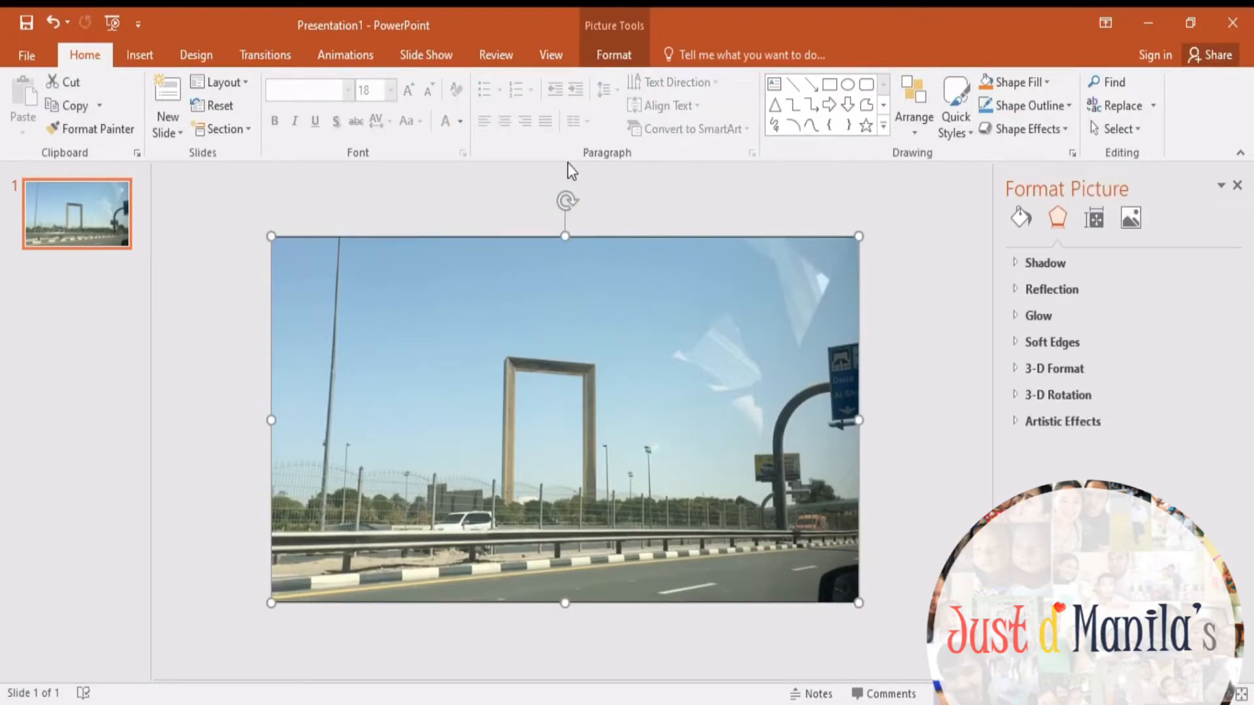
# Step: Remove the Dubai Frame photo's sky with Remove Background, marking sky areas, and keep the changes
pyautogui.click(613, 55)
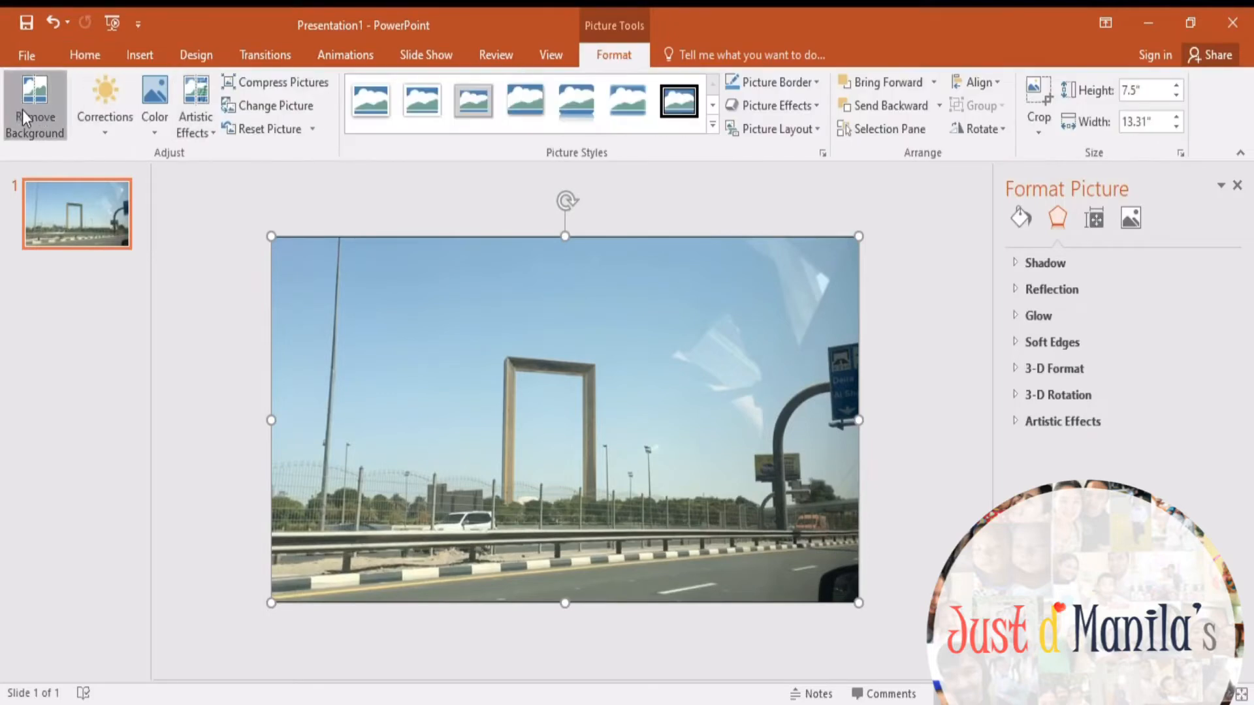
pyautogui.click(34, 104)
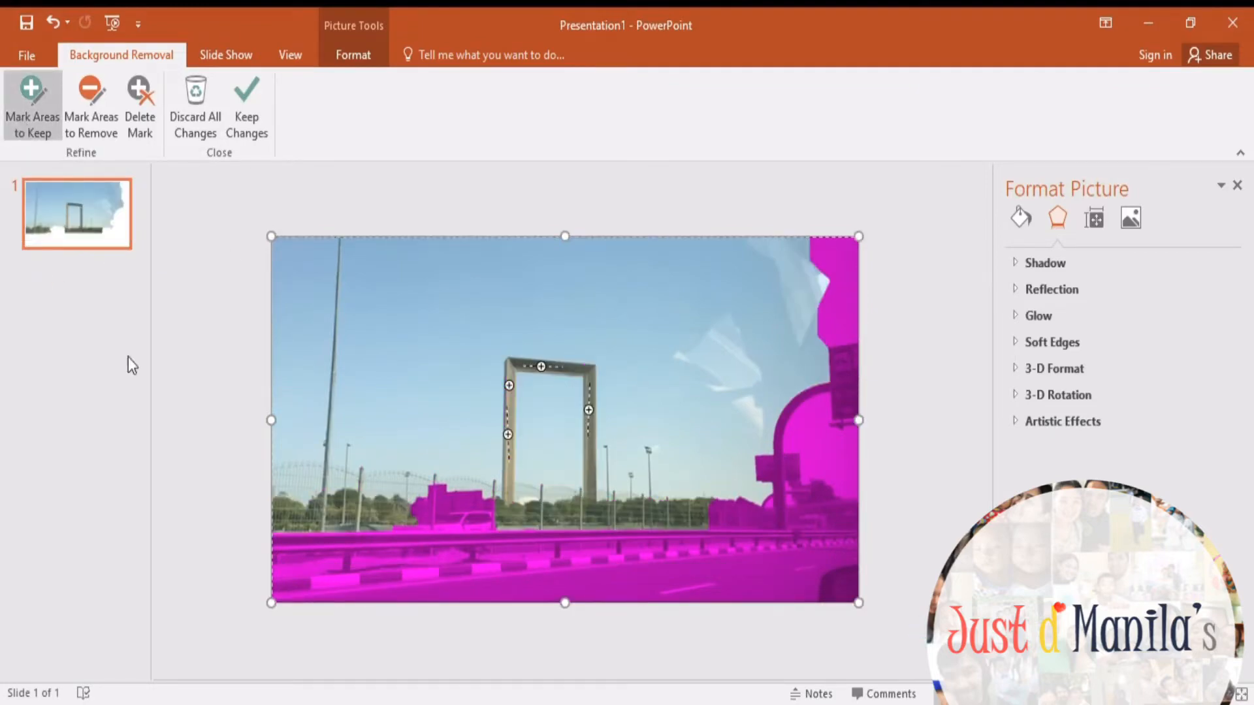
pyautogui.moveTo(345, 358); pyautogui.dragTo(512, 302)
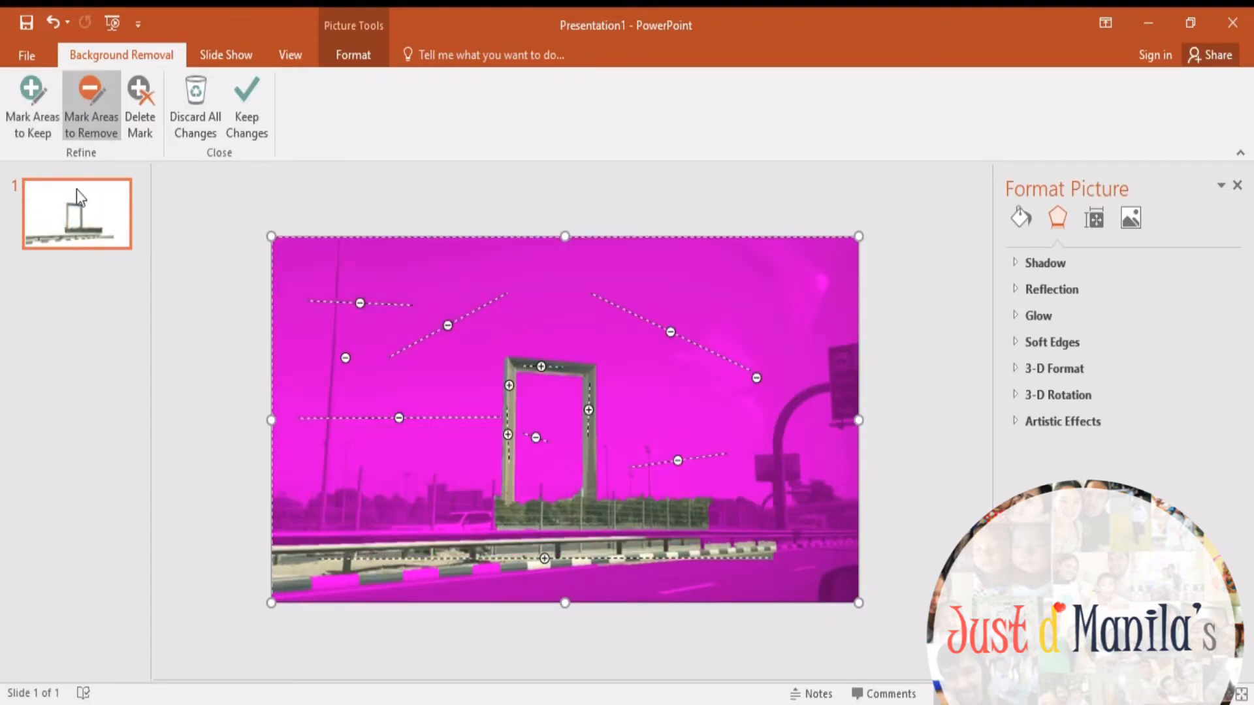
pyautogui.click(31, 105)
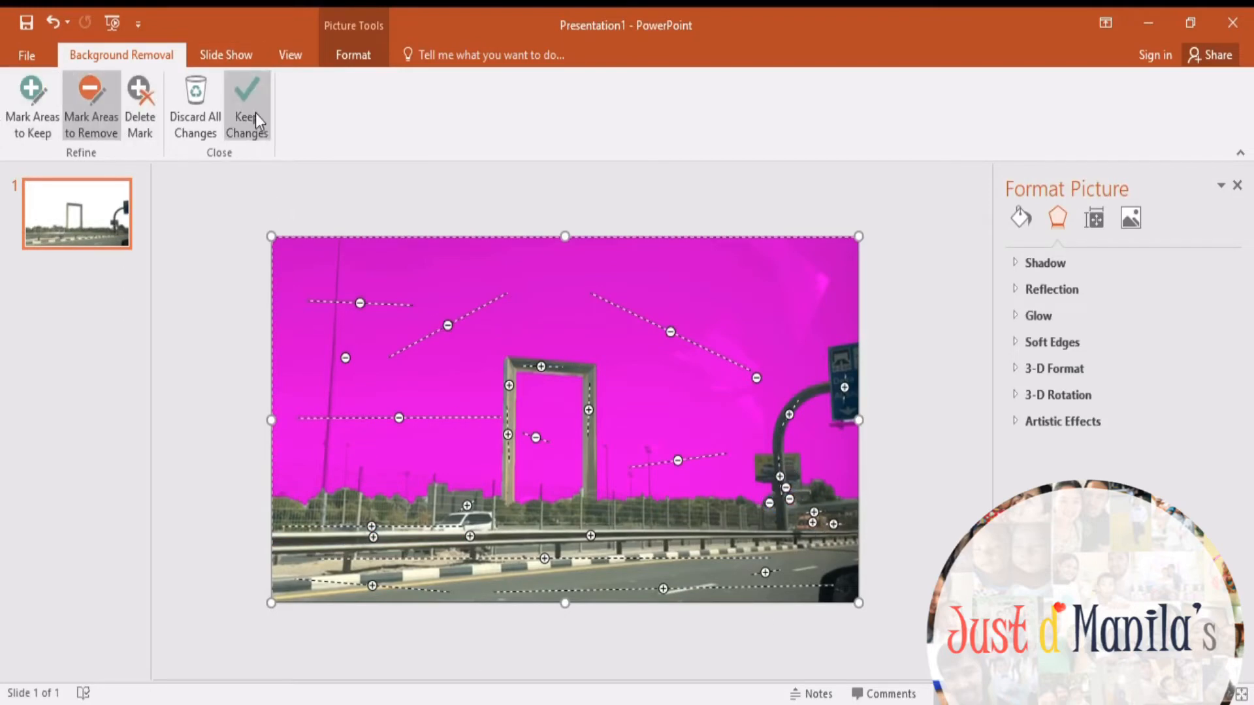
pyautogui.click(247, 104)
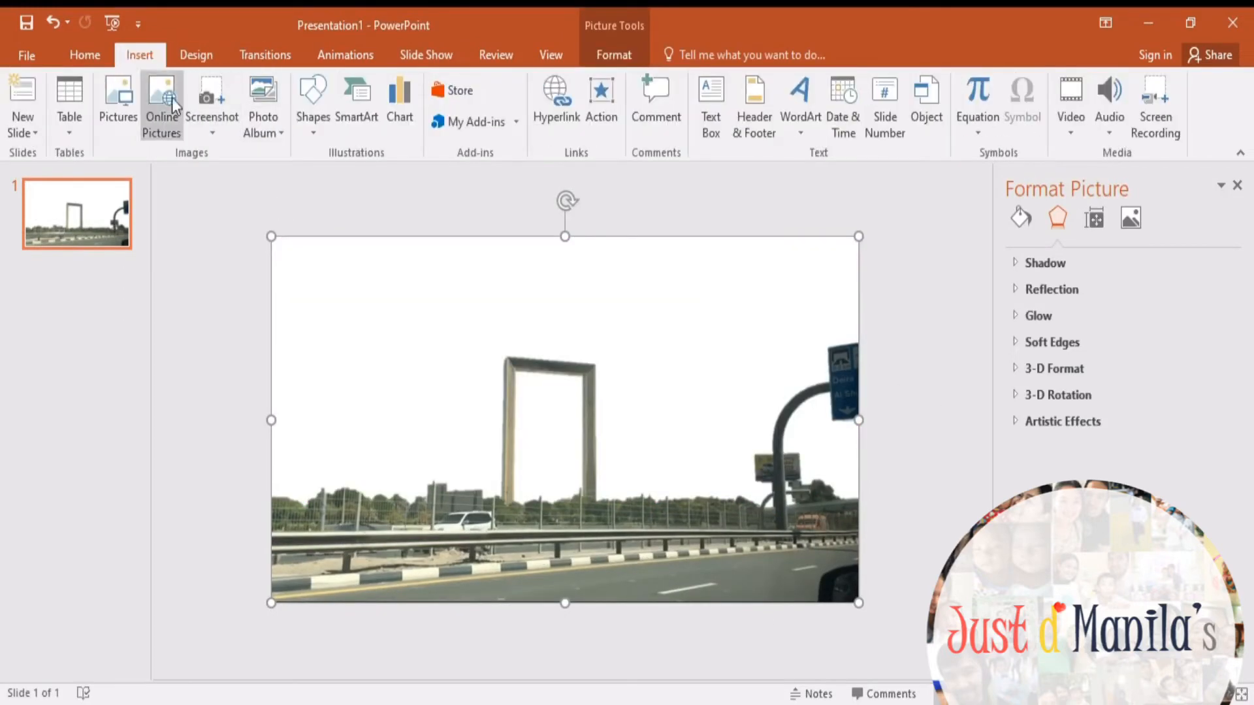
# Step: Type a narration note 'Done:' about inserting a structure 'or add' in a new text box
pyautogui.click(83, 55)
pyautogui.write('done')
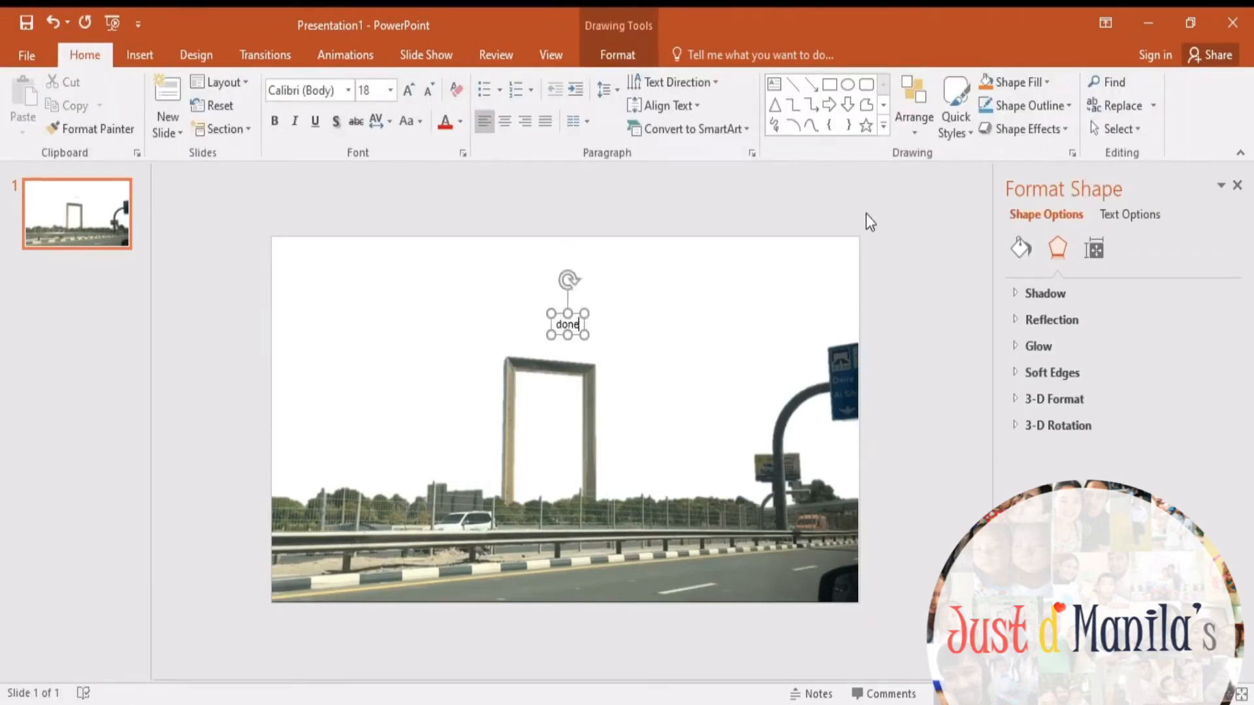
pyautogui.write('Done:')
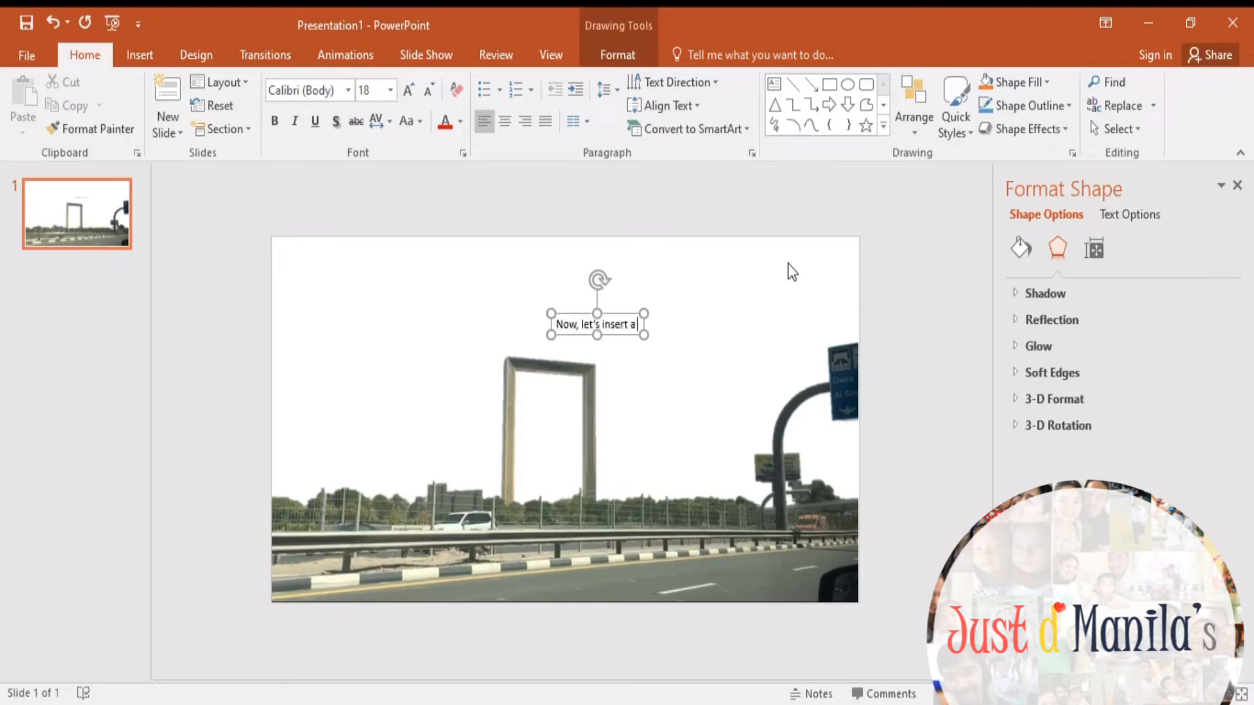
pyautogui.write('structure')
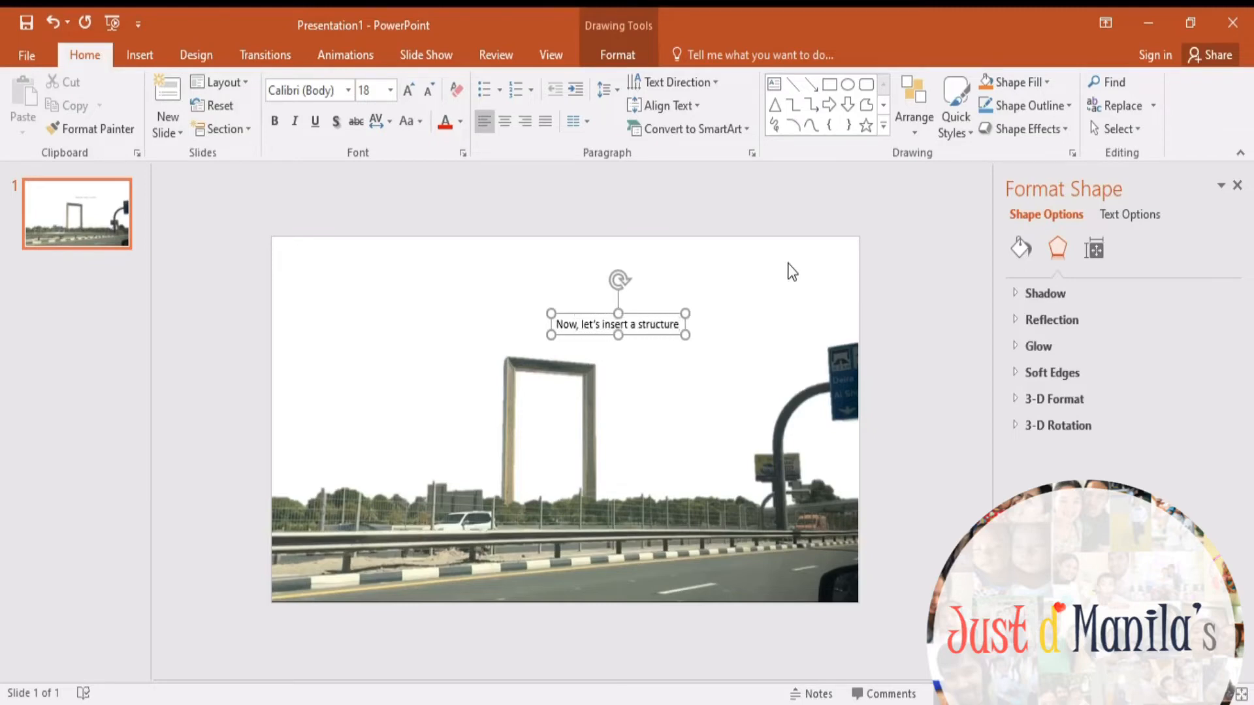
pyautogui.moveTo(792, 199)
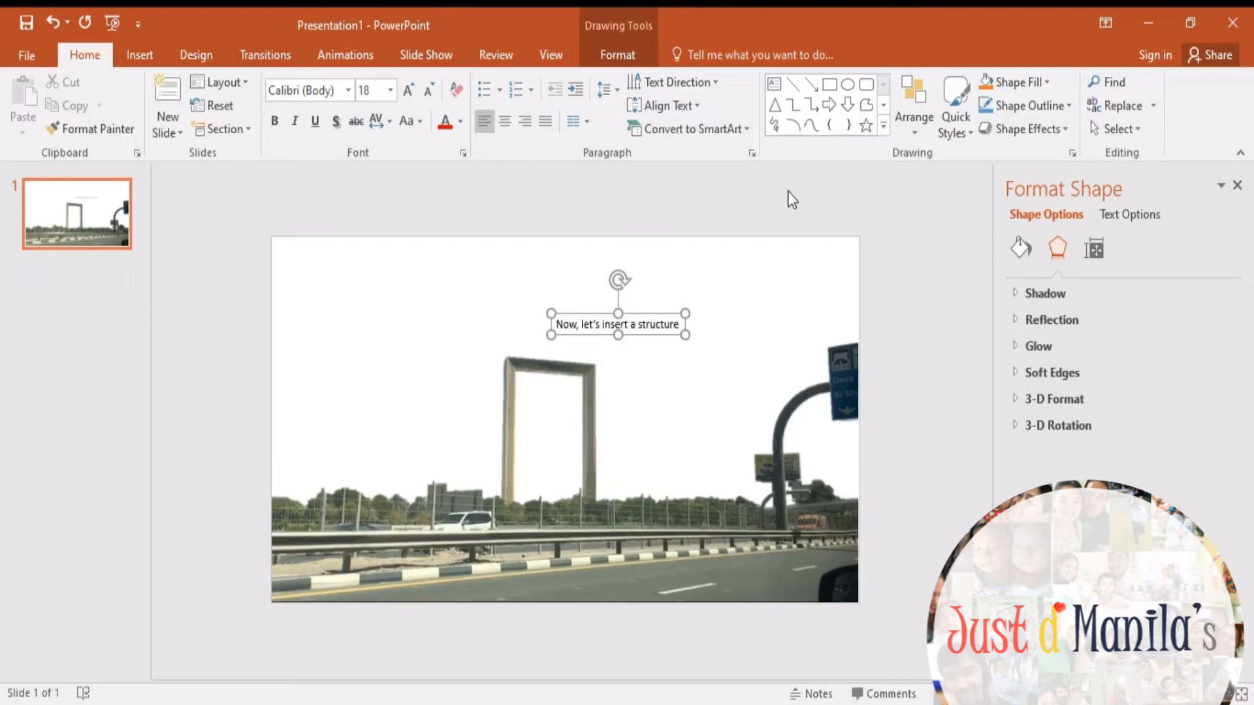
pyautogui.click(629, 325)
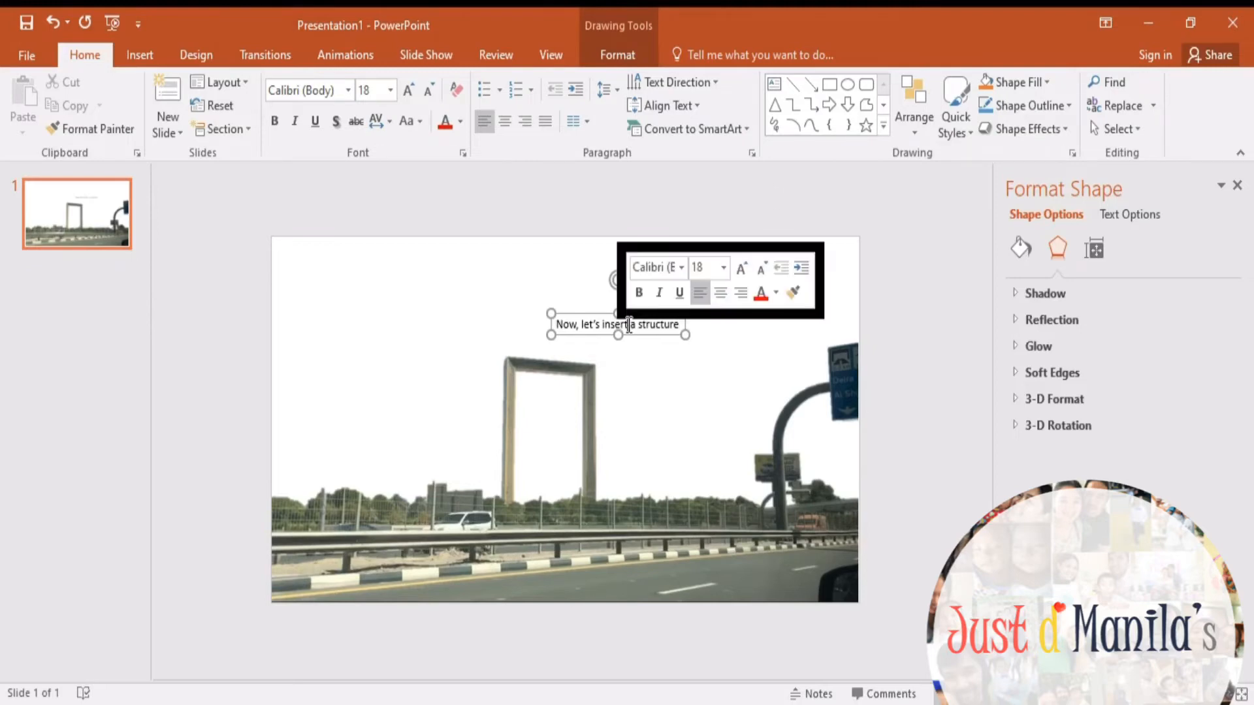
pyautogui.write('or add')
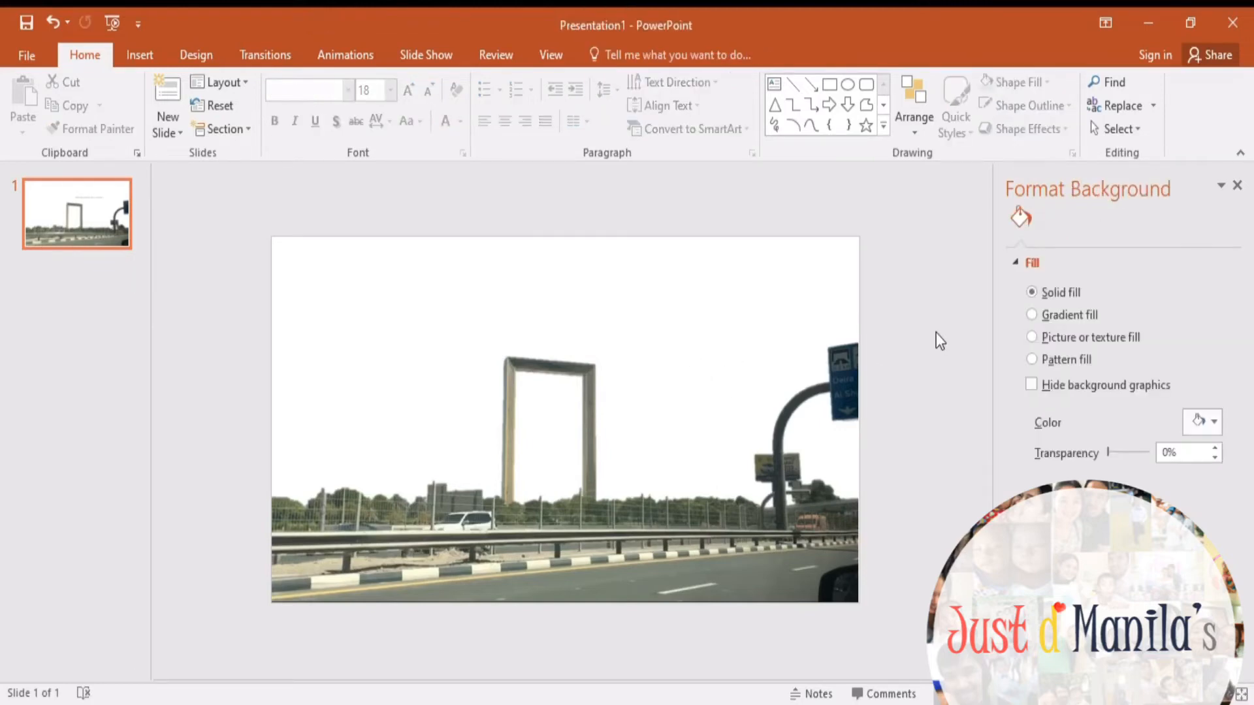
# Step: Insert the Museum of the Future photo and start removing its background
pyautogui.click(139, 54)
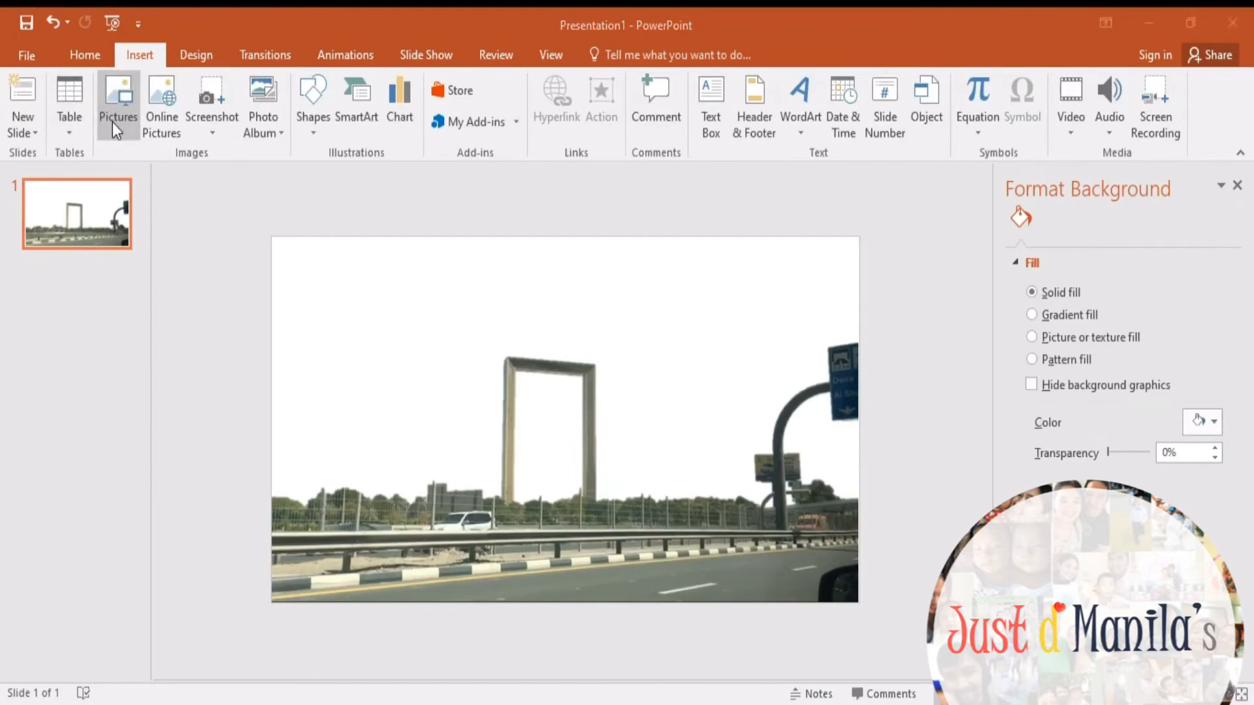
pyautogui.click(116, 96)
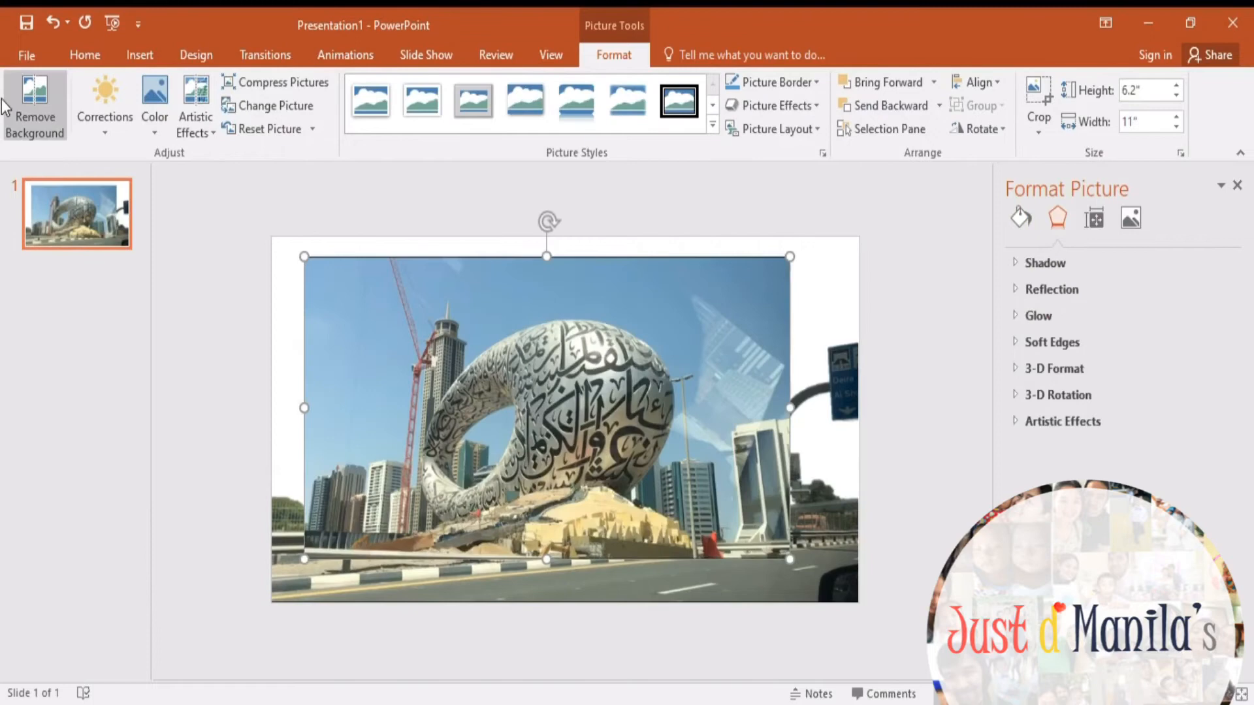
pyautogui.click(34, 108)
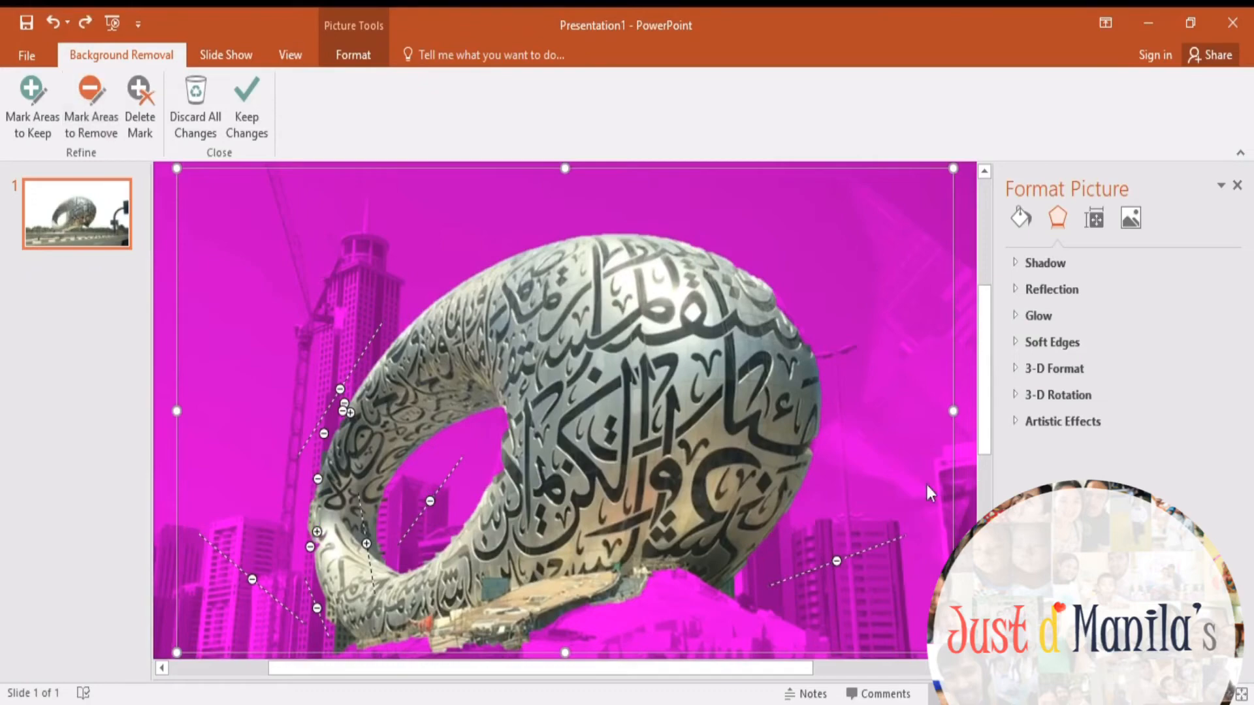
# Step: Keep the museum photo's background removal and send it to the back of the previous picture
pyautogui.click(247, 108)
pyautogui.write('Let send it at the')
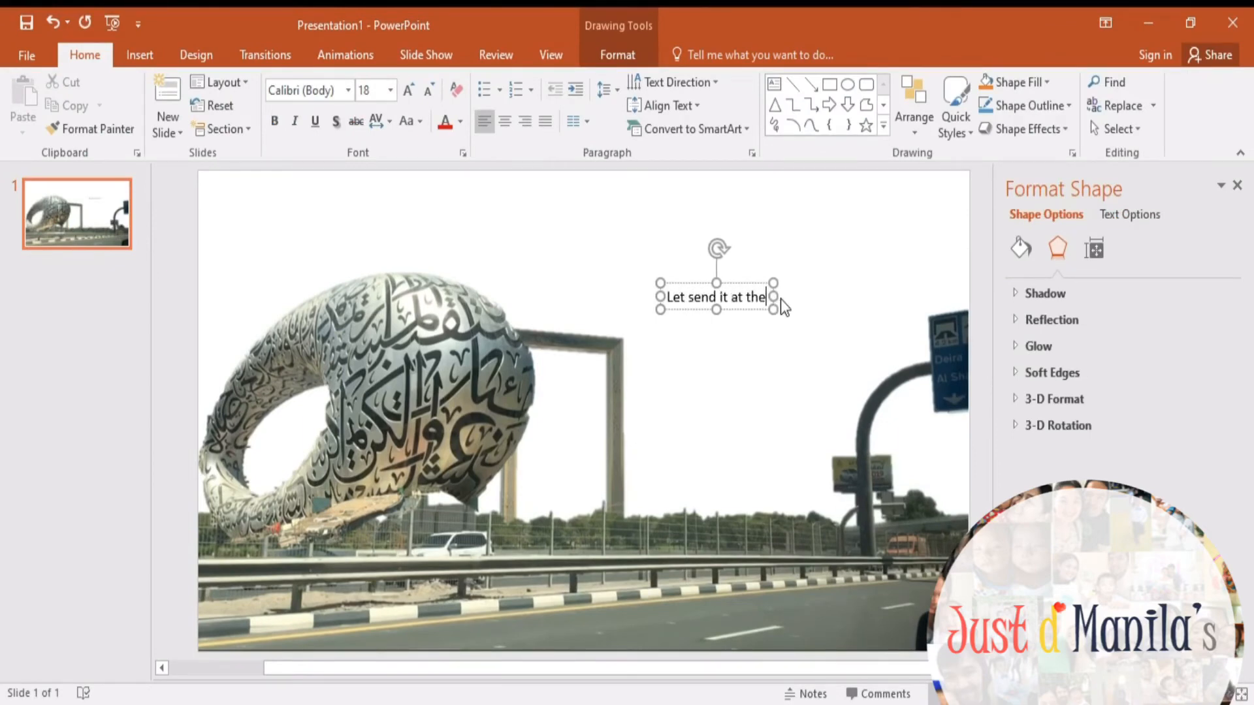
pyautogui.write('back of the previous')
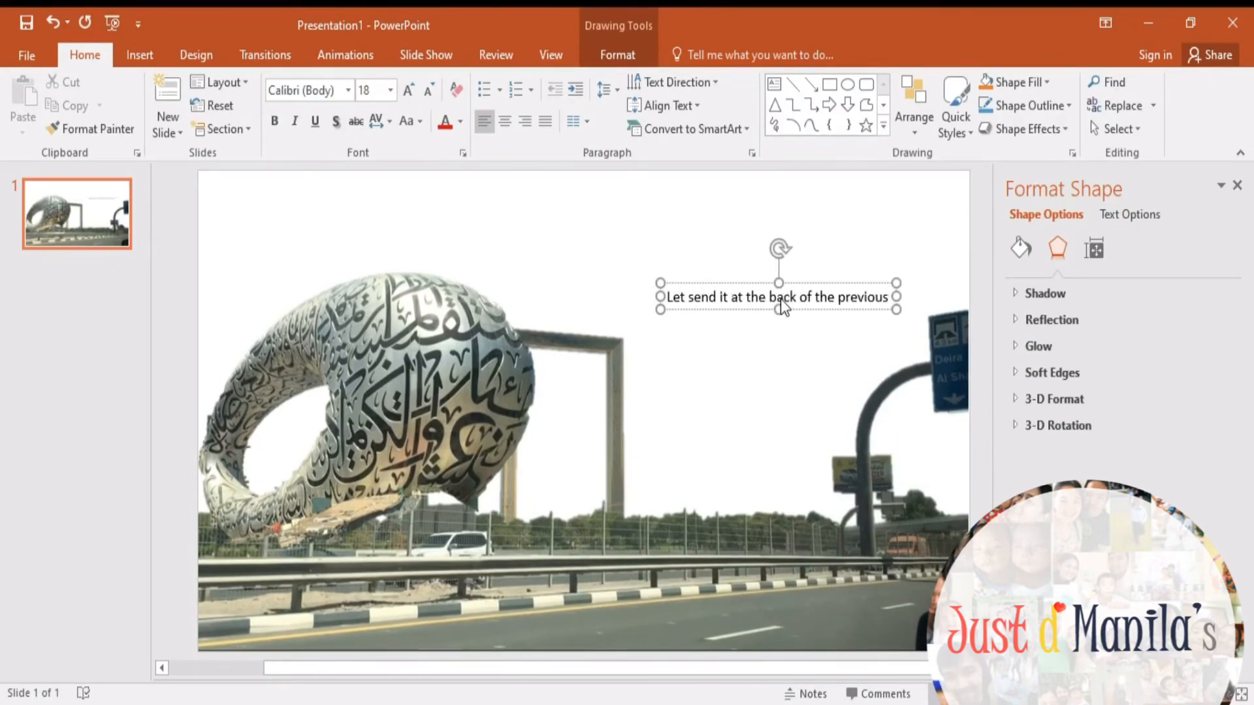
pyautogui.write('picture')
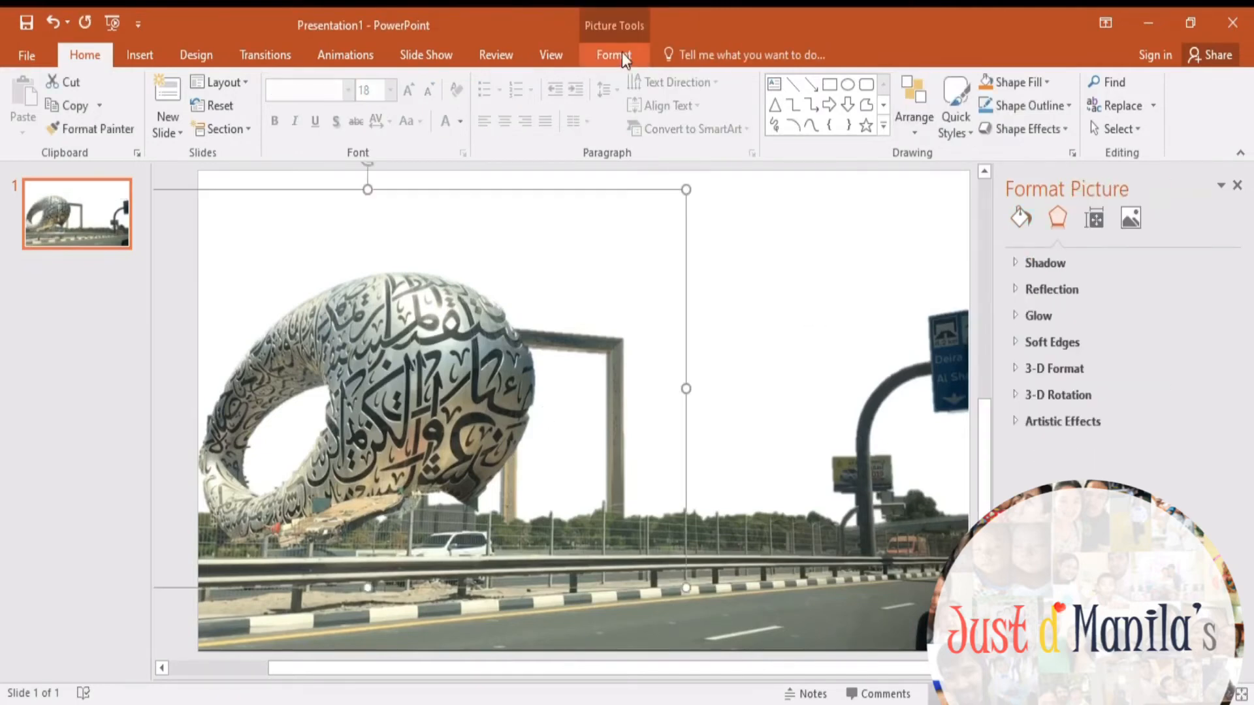
pyautogui.click(613, 54)
pyautogui.write("Now let's")
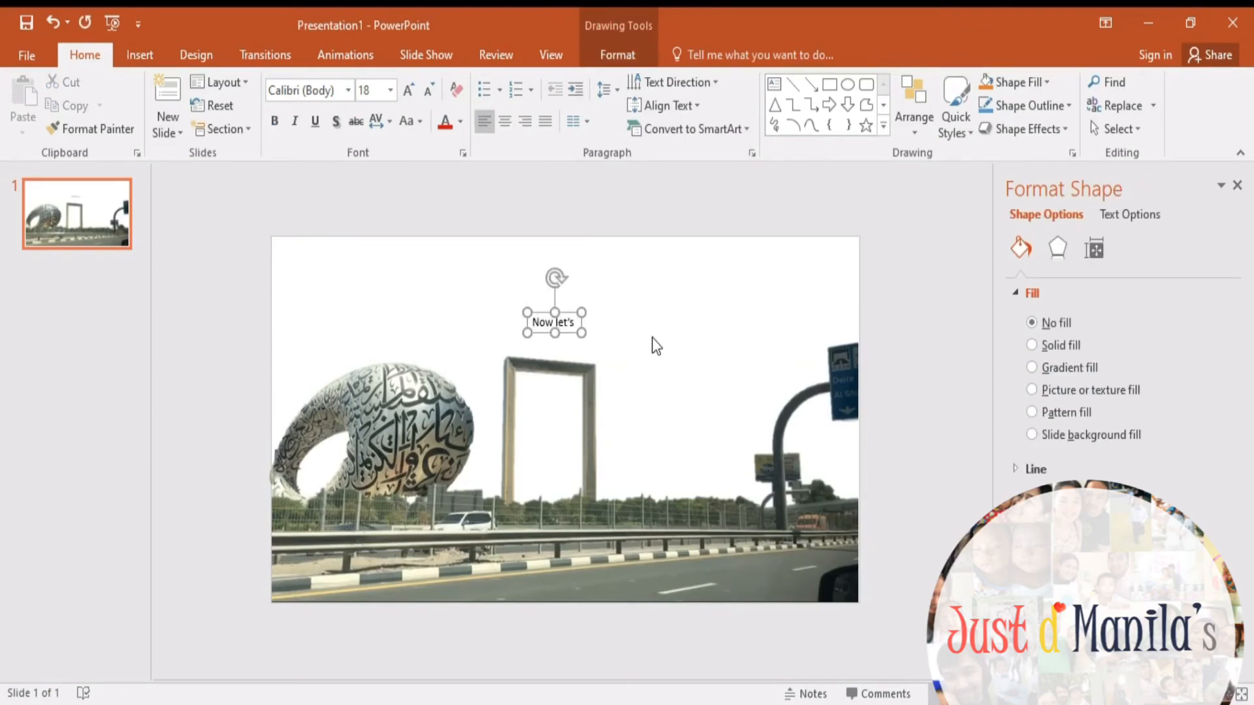
# Step: Note 'add blue background', then set the slide background to a linear gradient fill via Design
pyautogui.write('add blue')
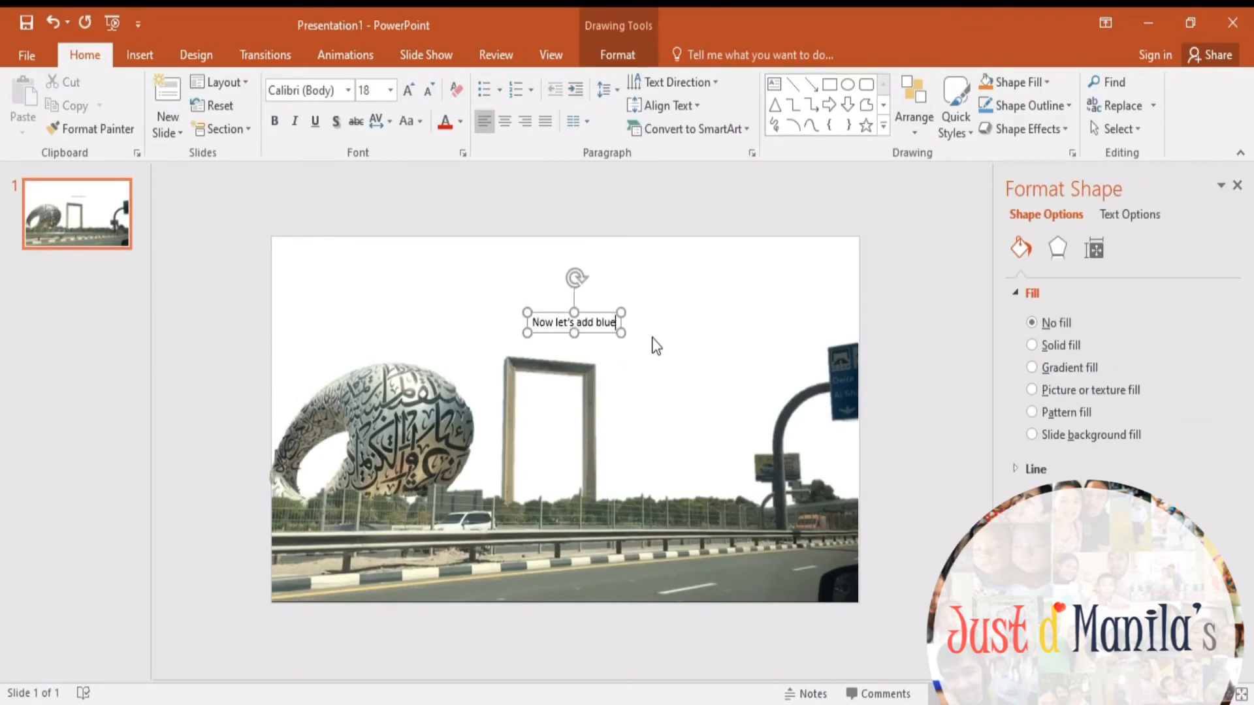
pyautogui.write('background')
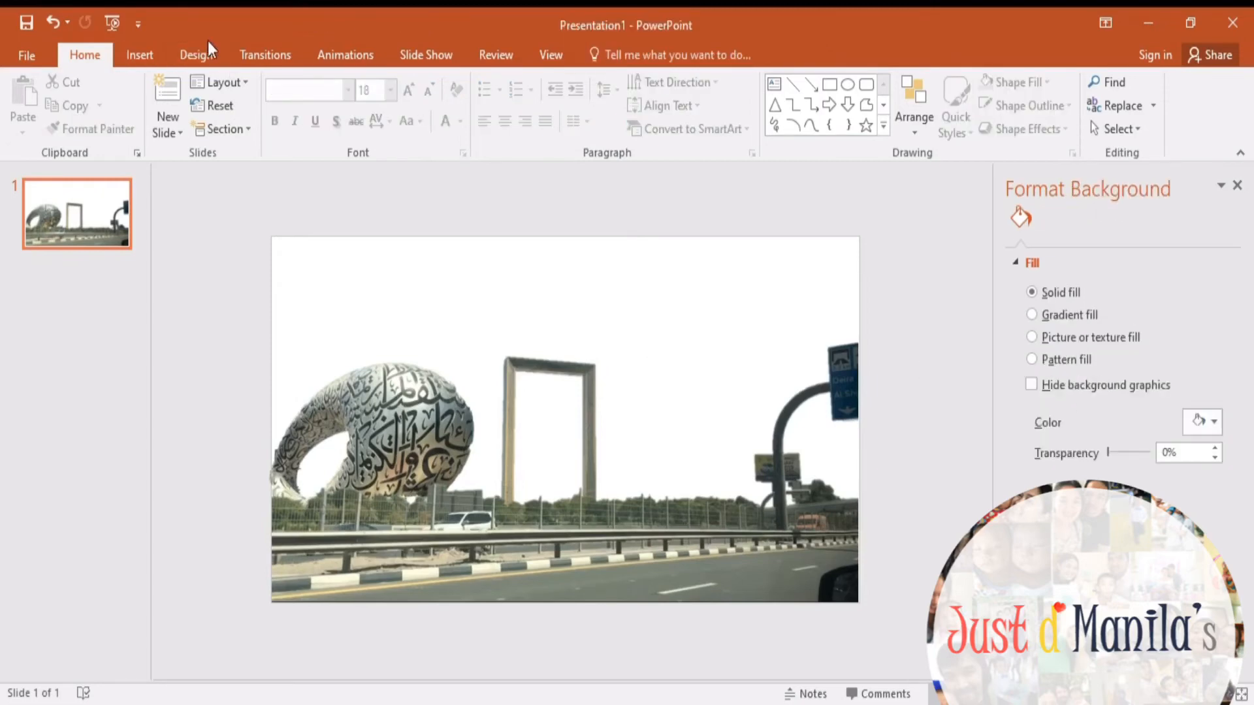
pyautogui.click(195, 54)
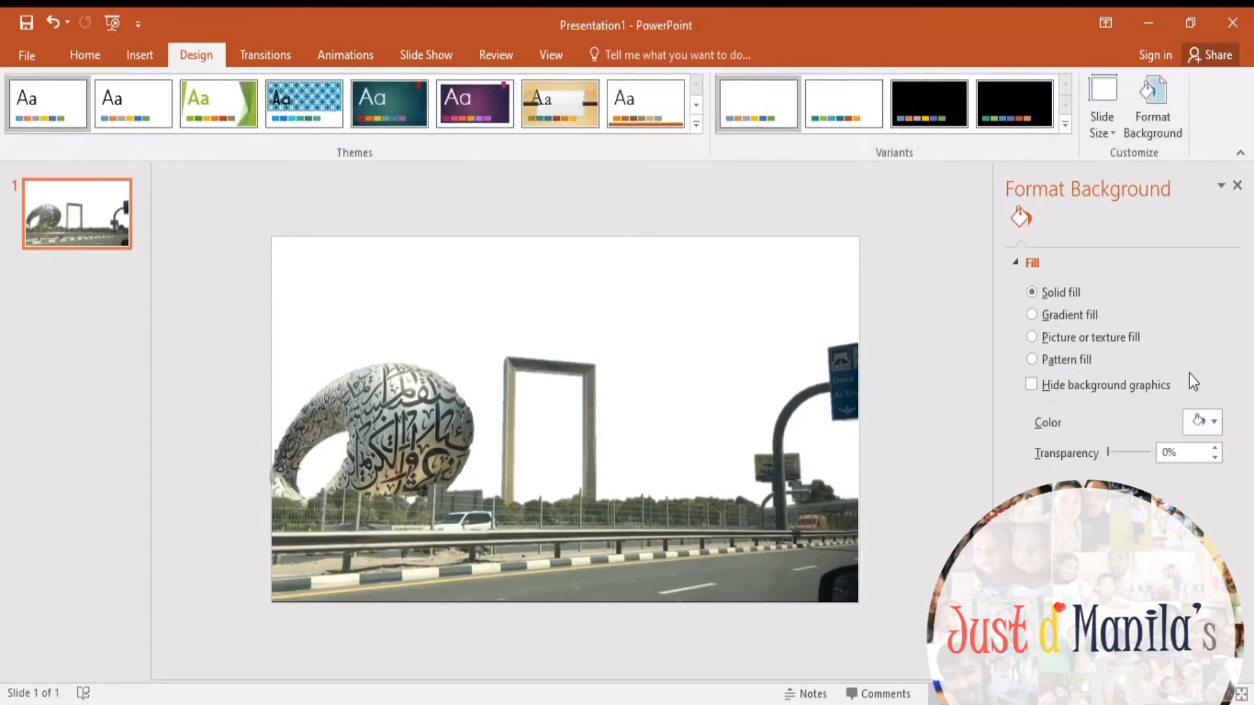
pyautogui.click(1032, 315)
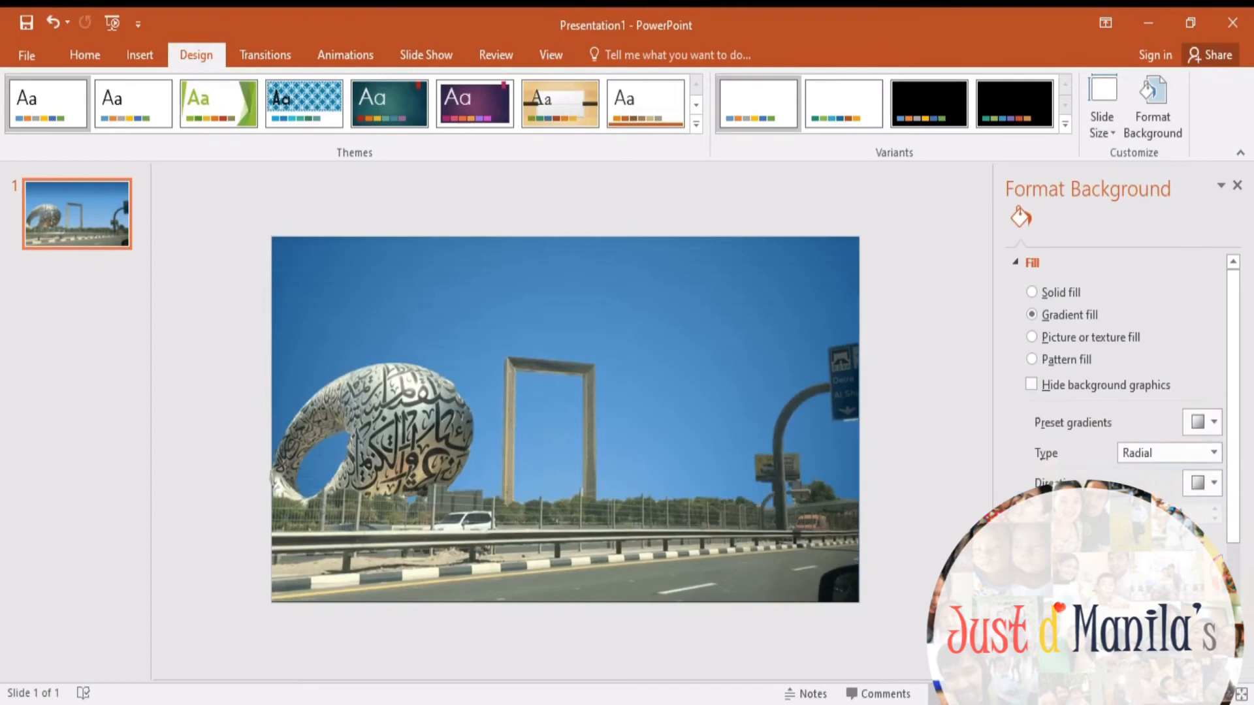
pyautogui.click(1167, 453)
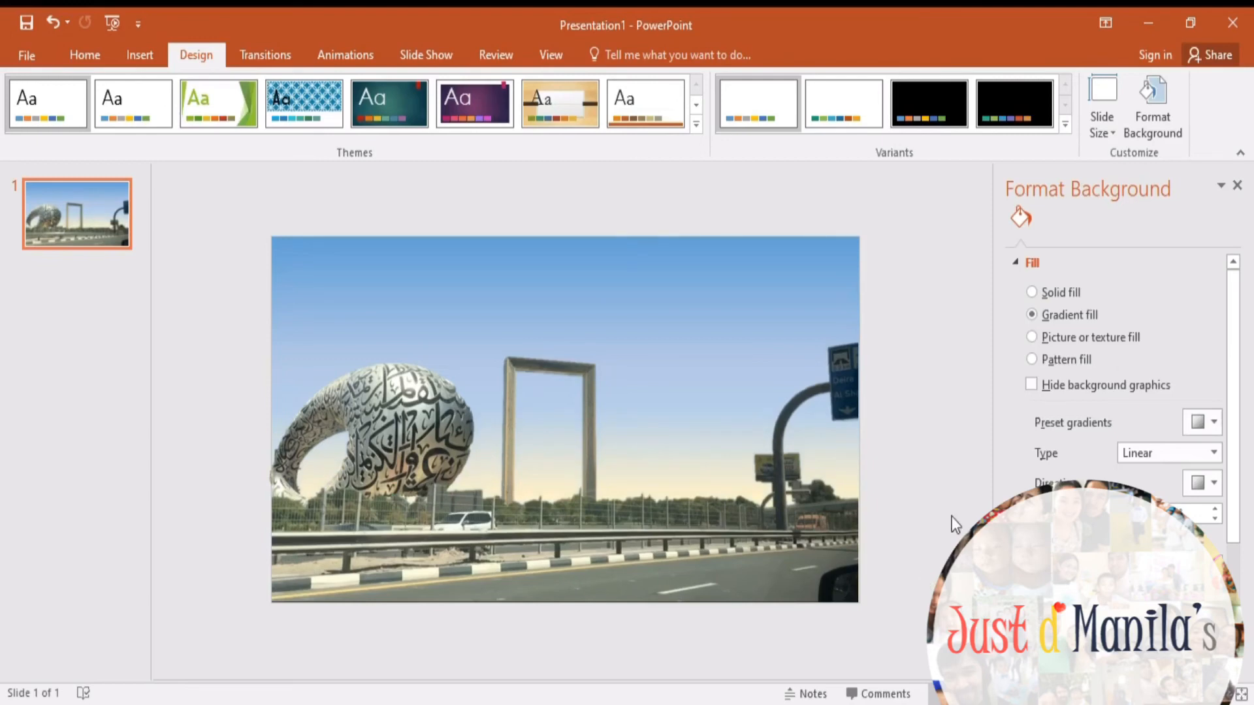
pyautogui.moveTo(140, 55)
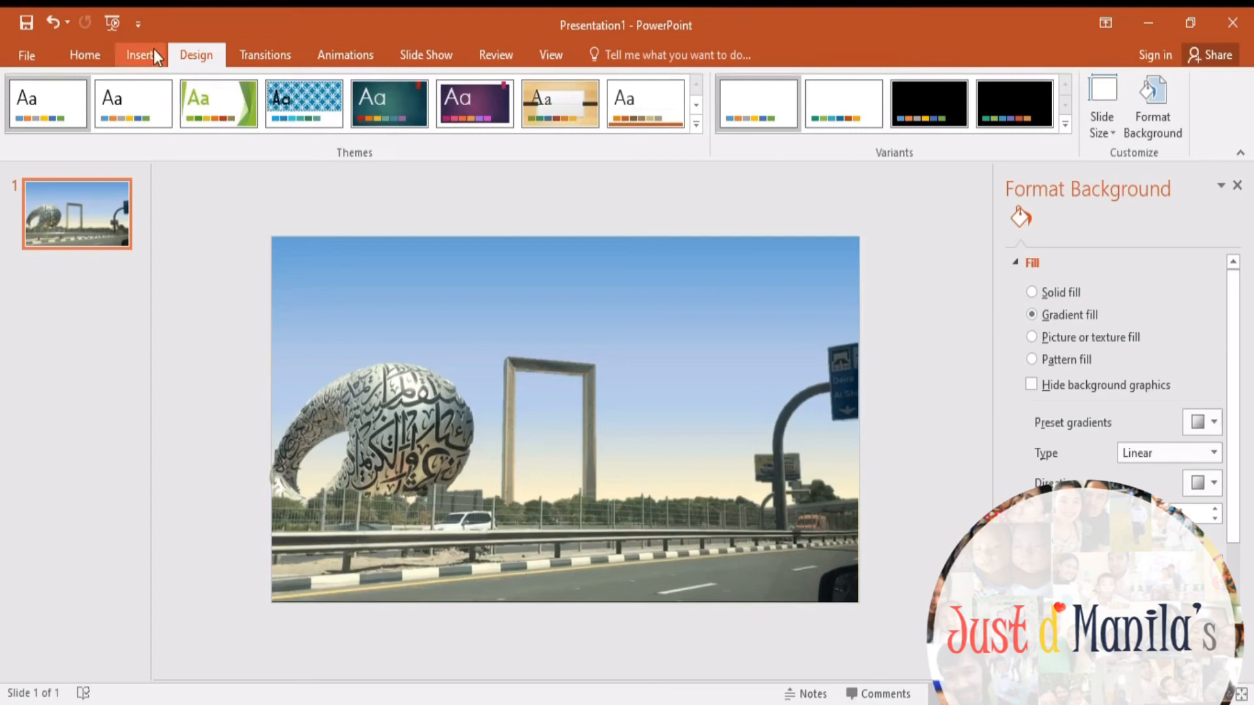
# Step: Add a text box above the Dubai Frame reading 'Hope you like my simple tutorial.'
pyautogui.click(140, 55)
pyautogui.write('Hope')
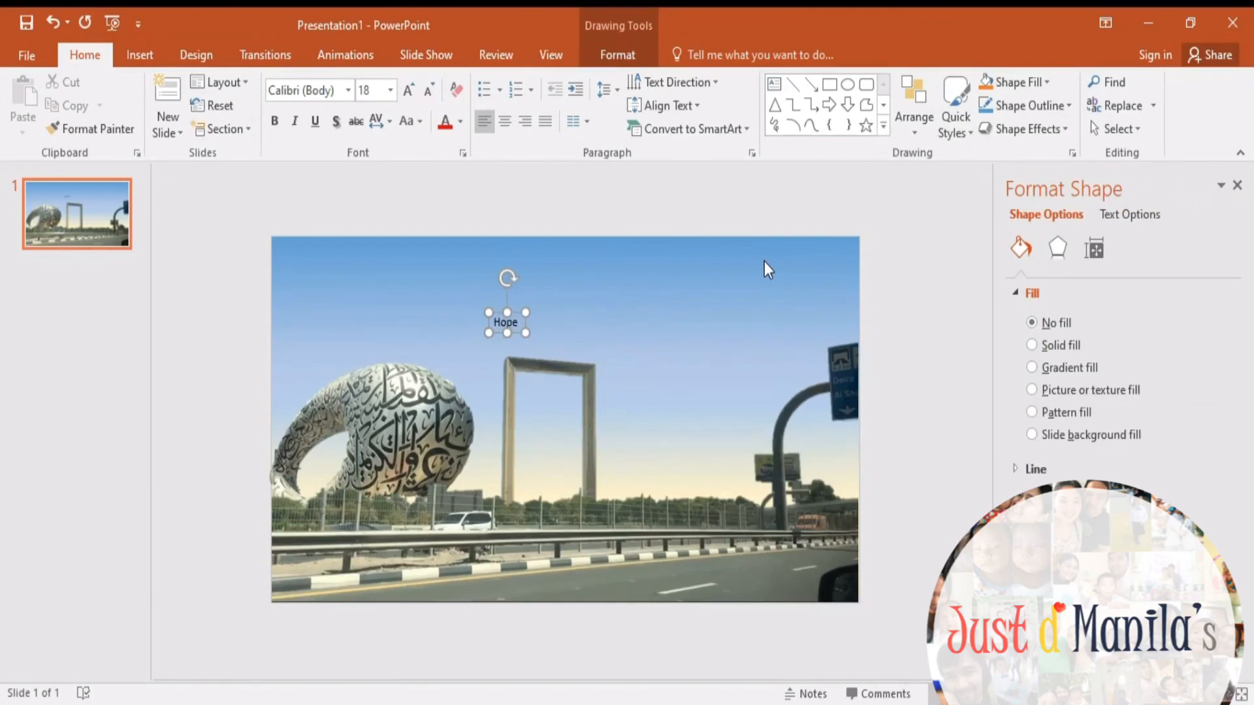
pyautogui.write('you')
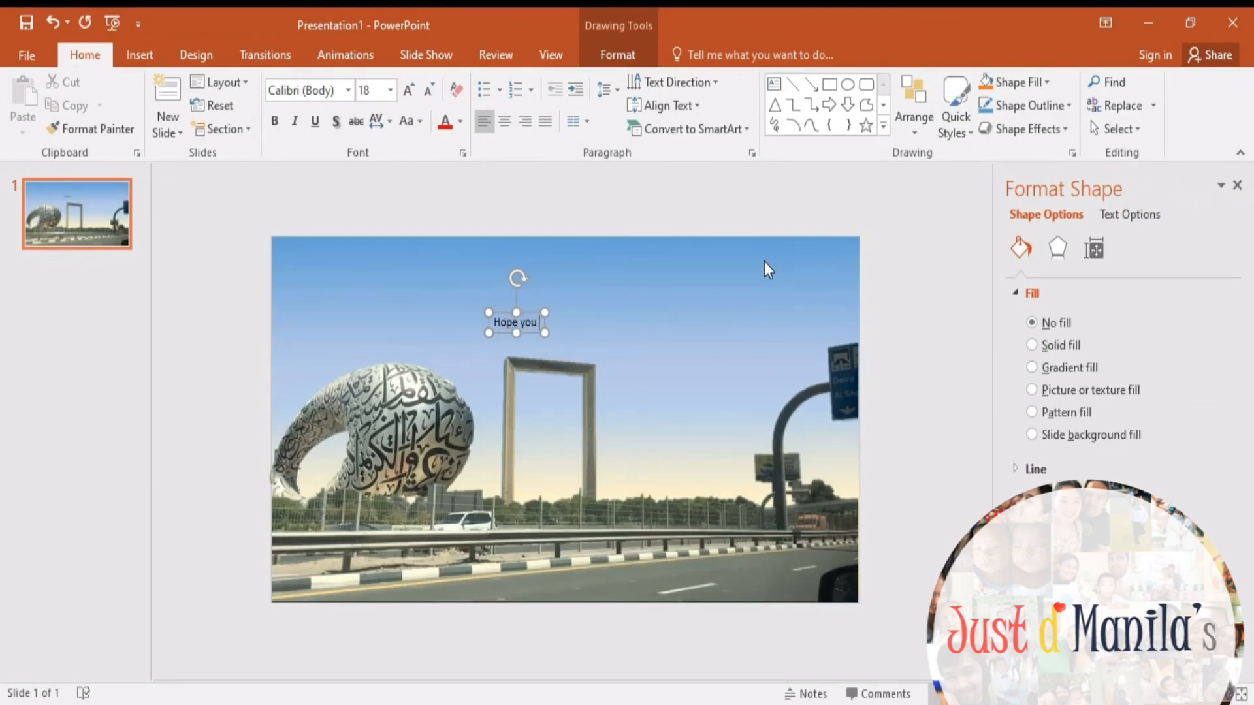
pyautogui.write('likem')
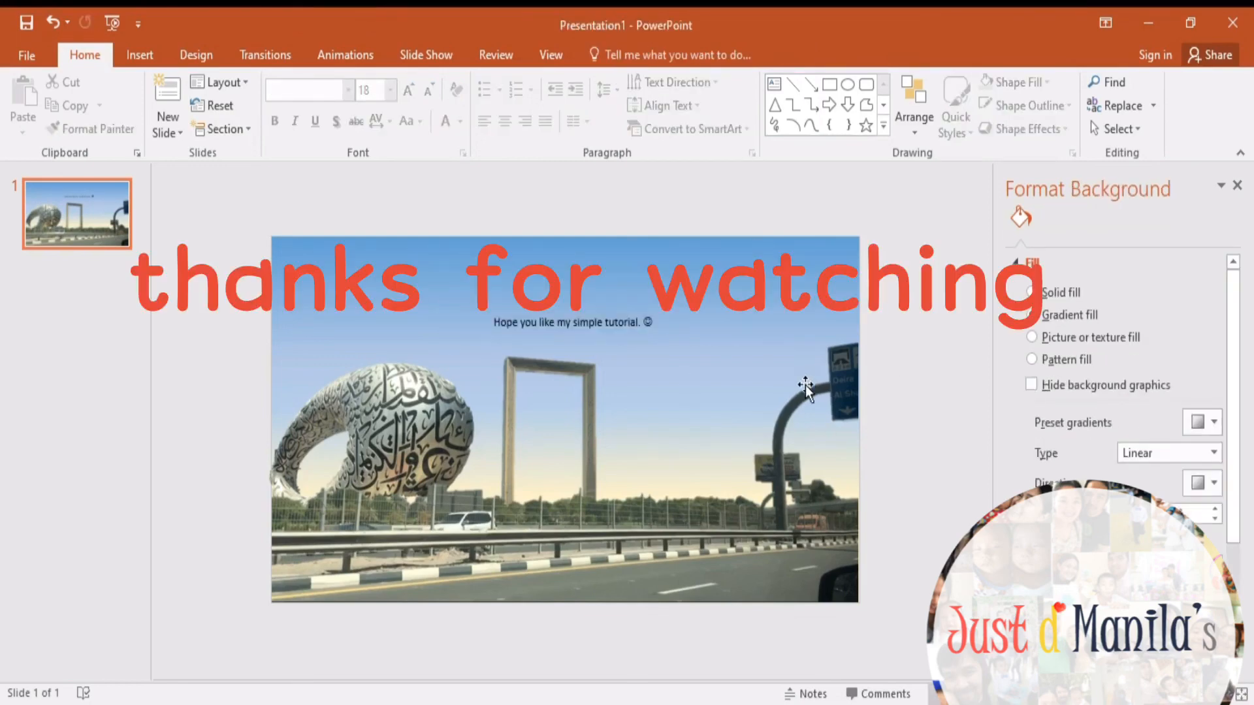
pyautogui.moveTo(915, 366)
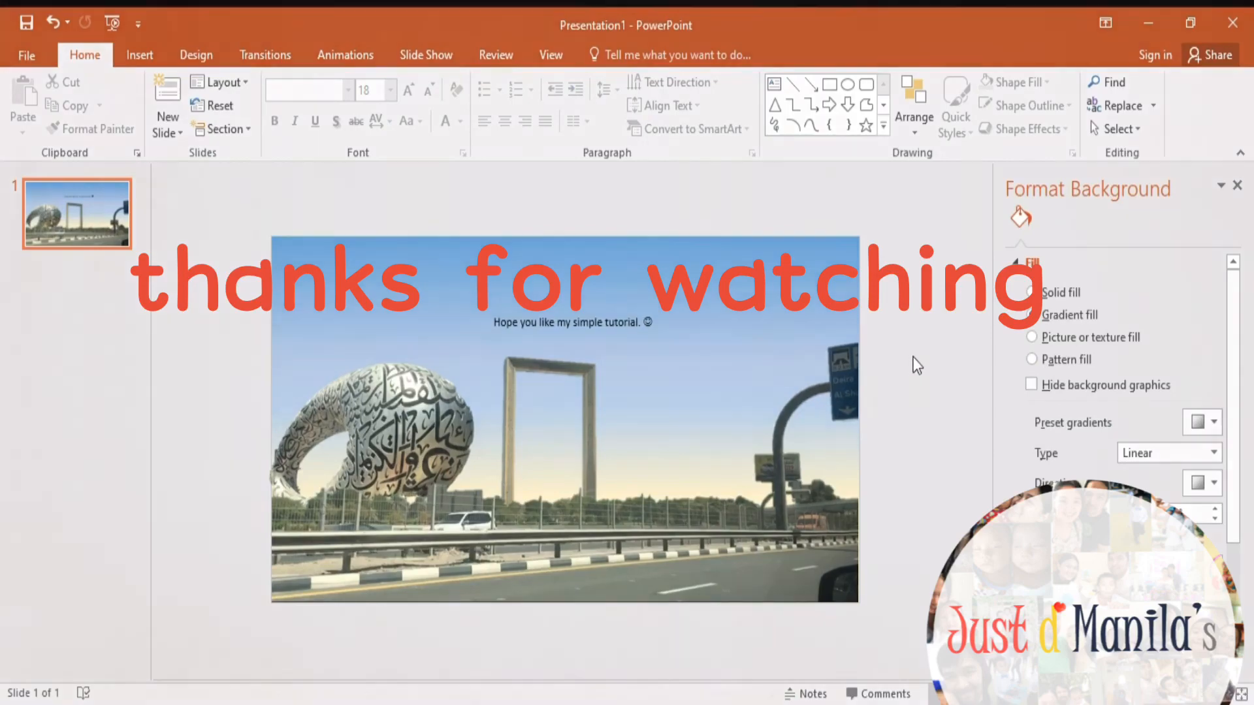